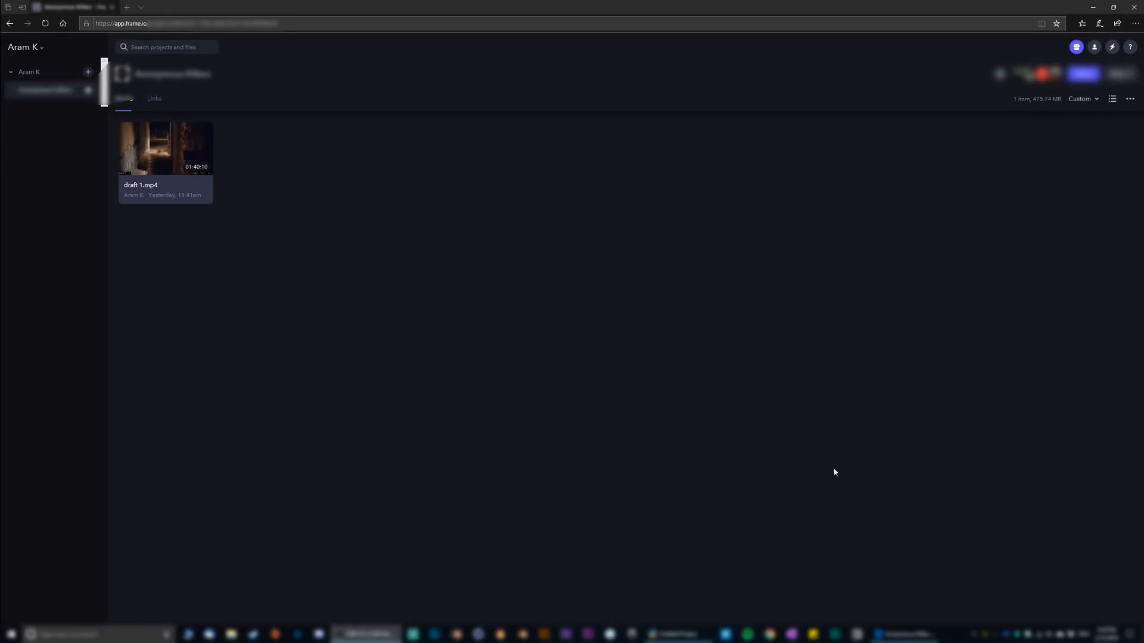
pyautogui.moveTo(83, 377)
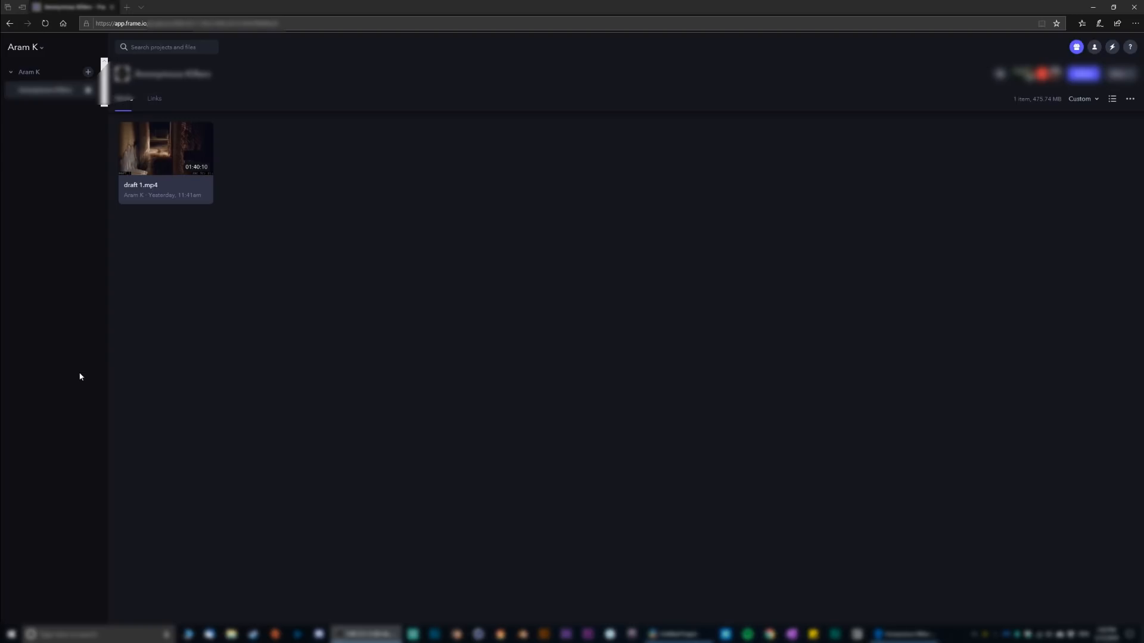
pyautogui.moveTo(78, 374)
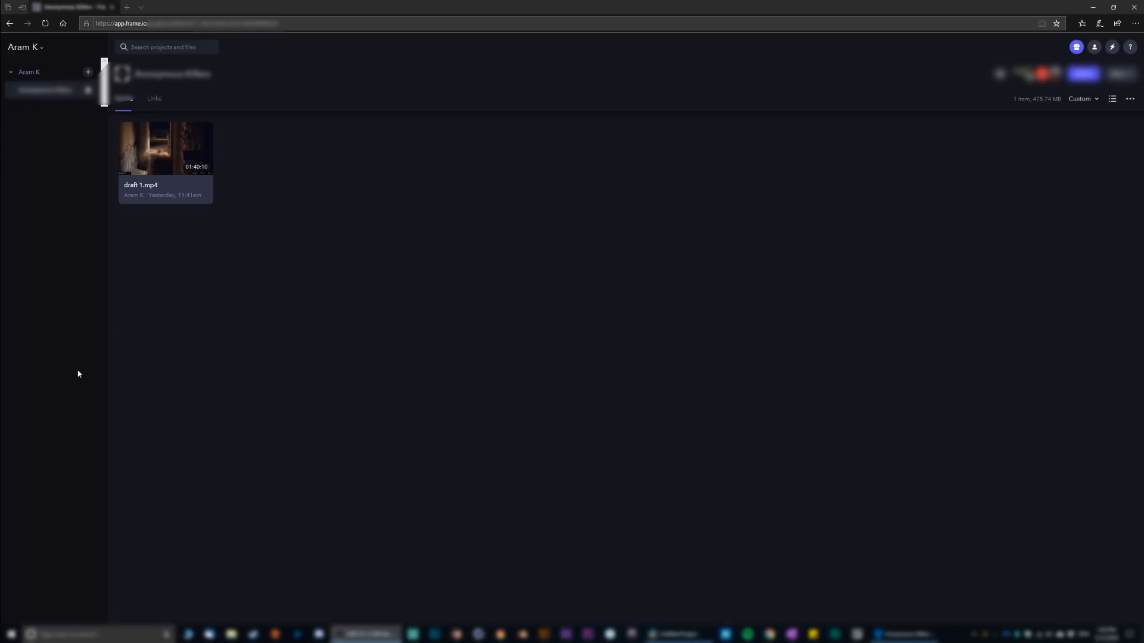
pyautogui.moveTo(563, 414)
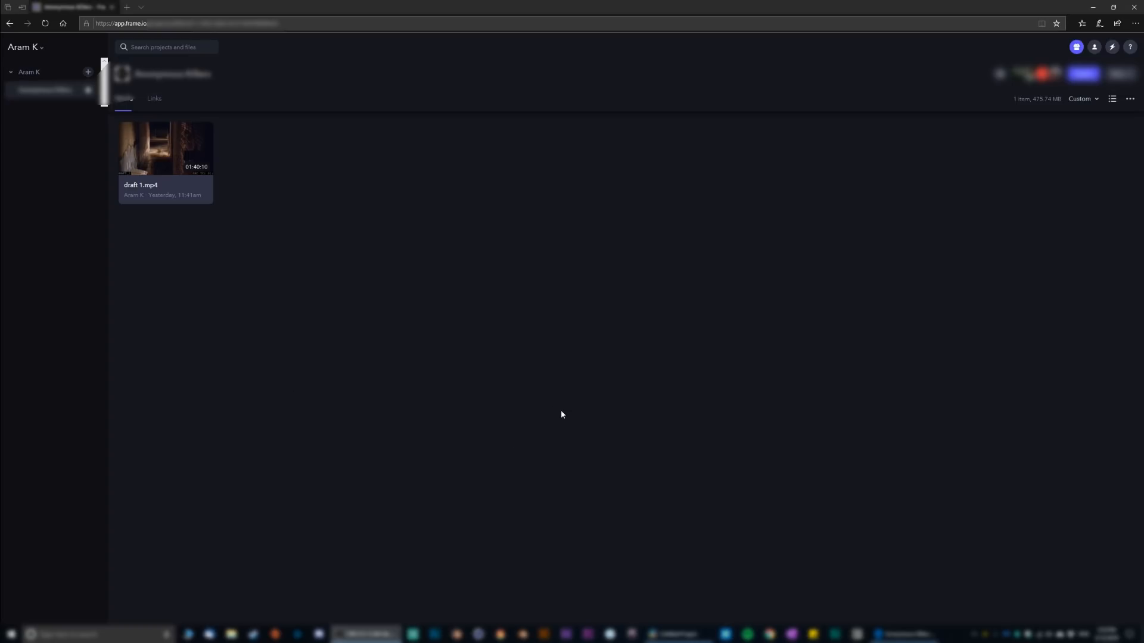
pyautogui.moveTo(612, 419)
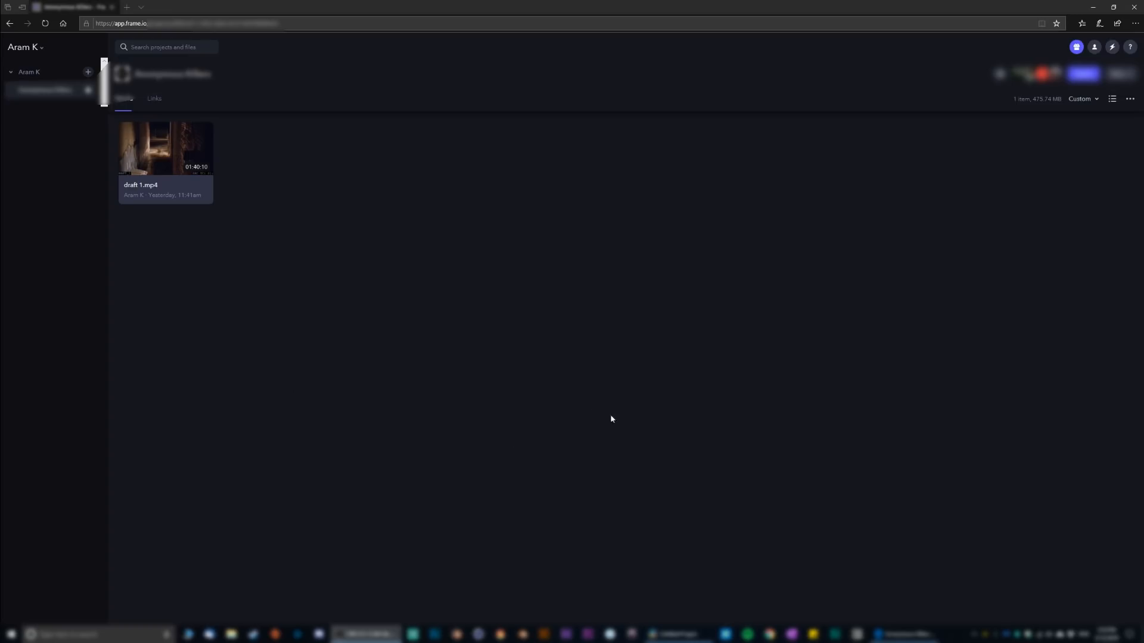
pyautogui.moveTo(439, 384)
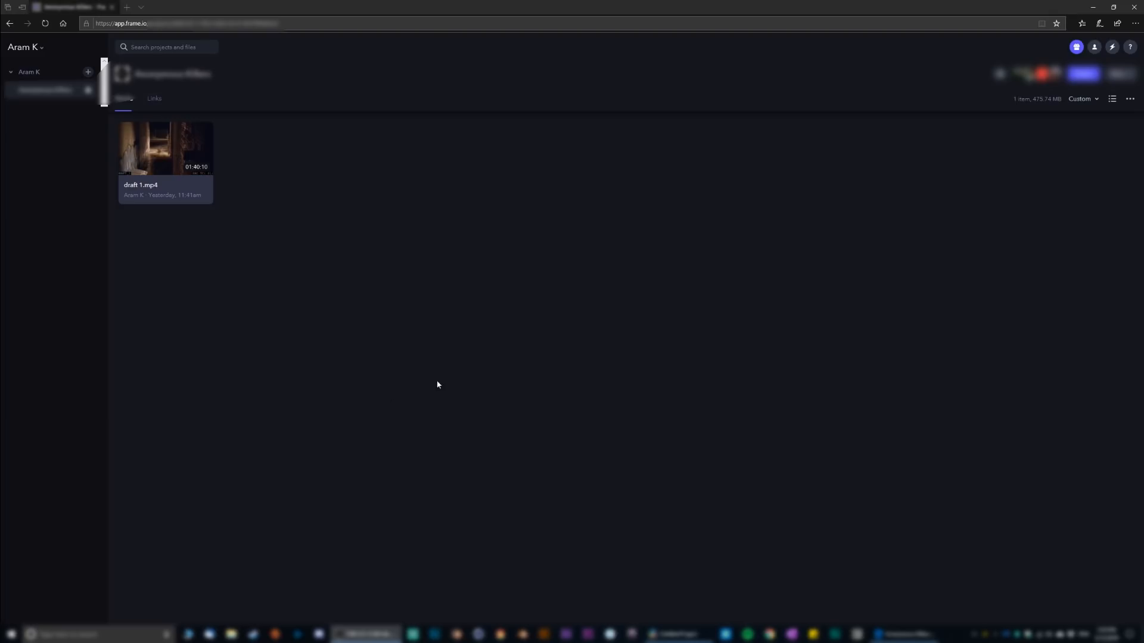
pyautogui.moveTo(53, 317)
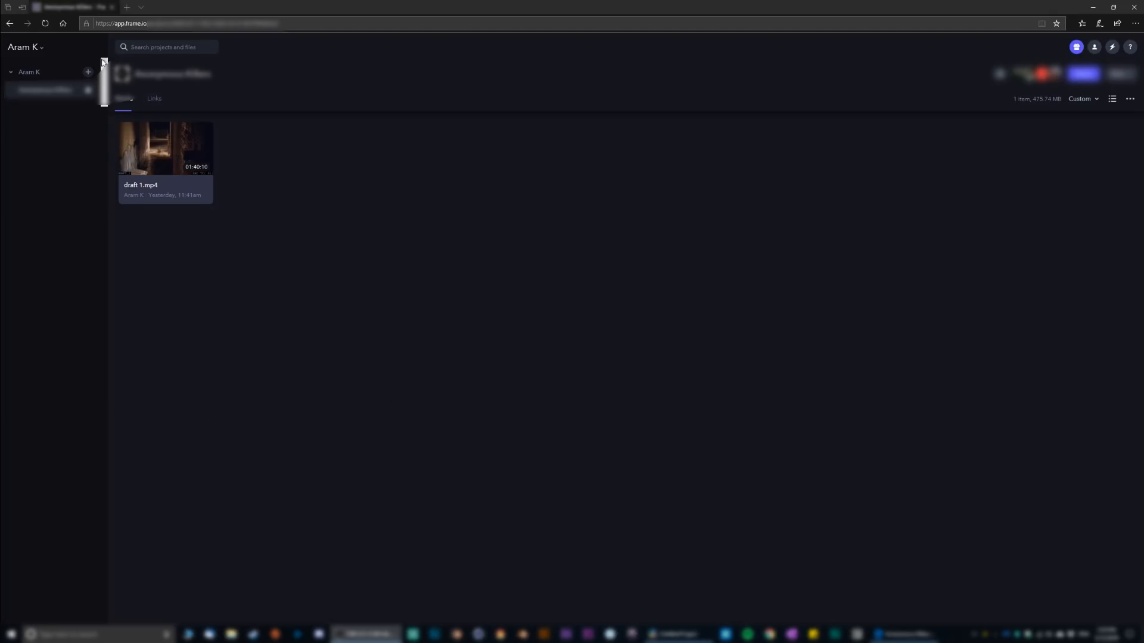
pyautogui.moveTo(88, 72)
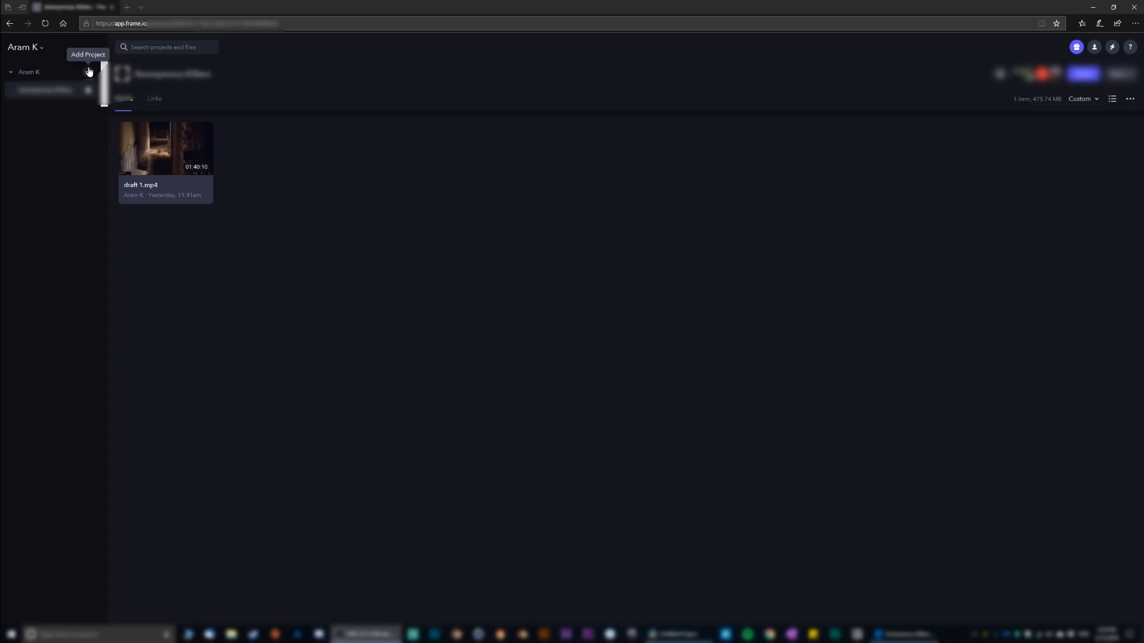
# Add a project named 'Test' with default permissions and create it
pyautogui.click(87, 71)
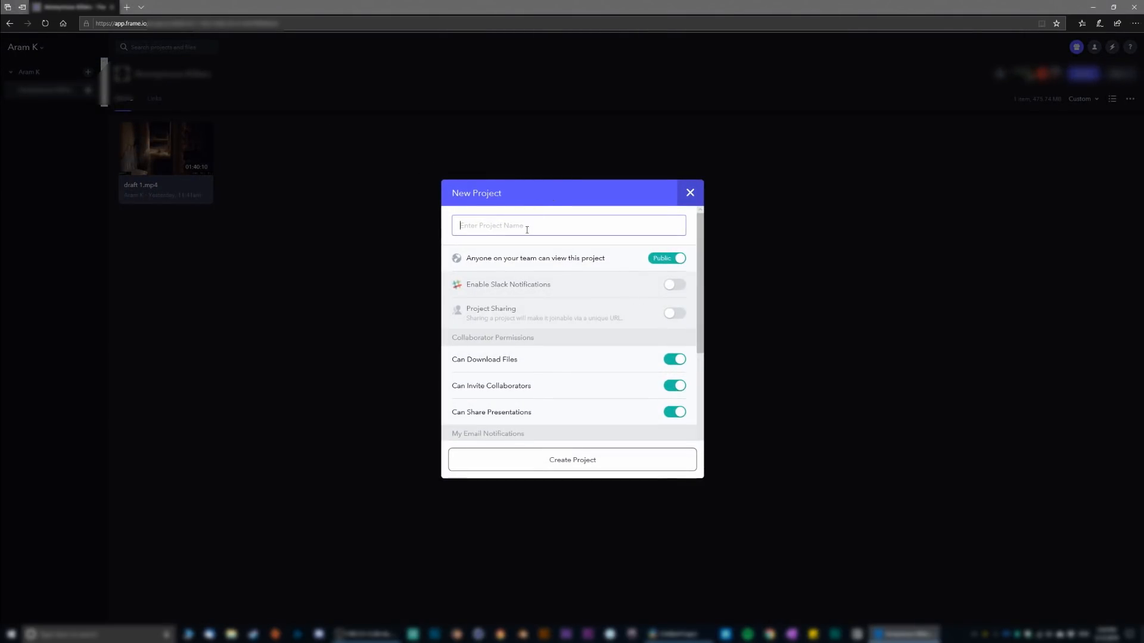
pyautogui.write('Test')
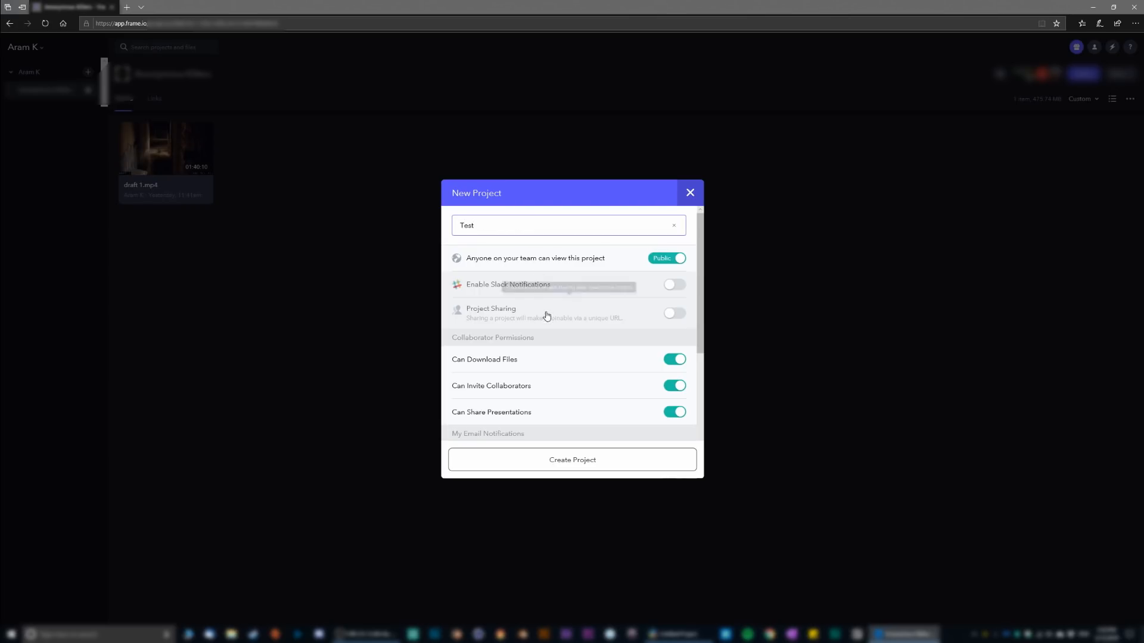
pyautogui.scroll(-3)
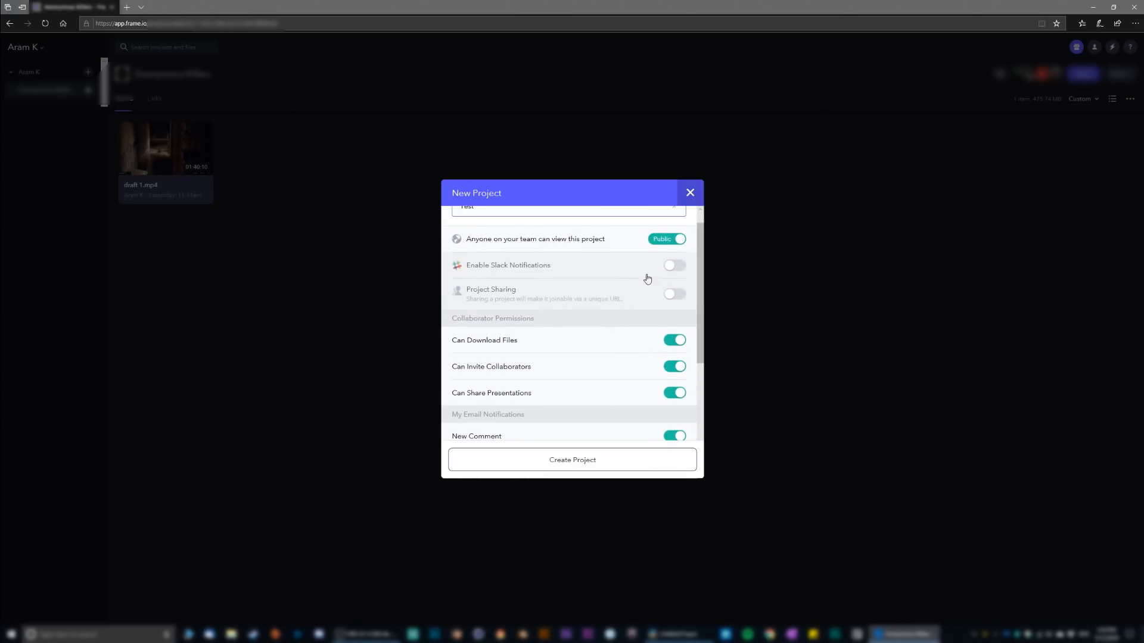
pyautogui.scroll(-3)
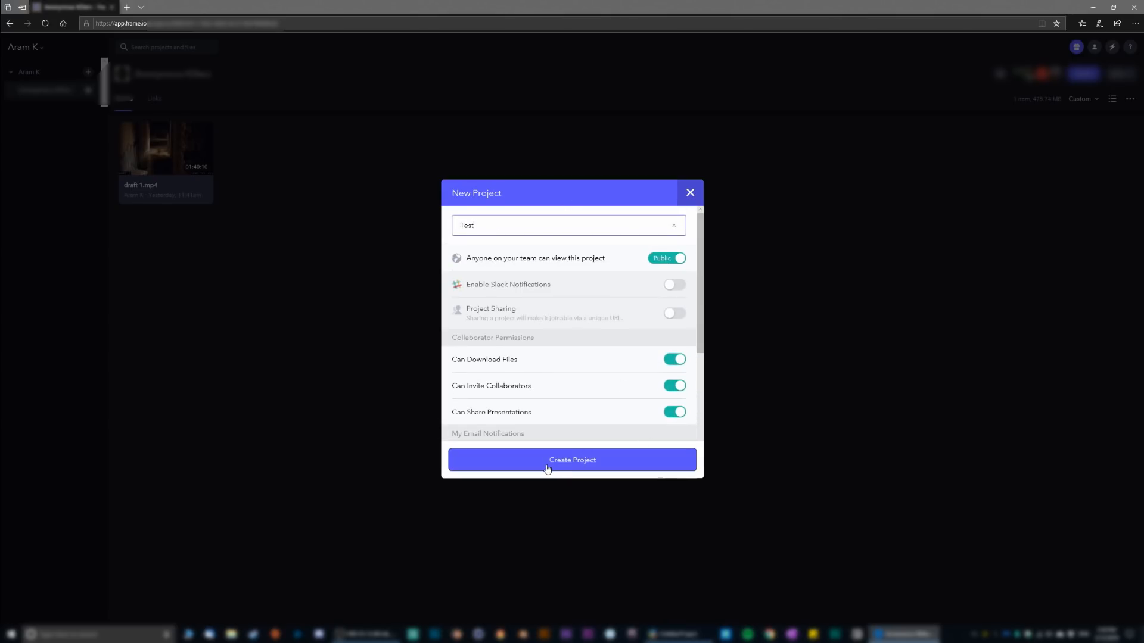
pyautogui.click(572, 460)
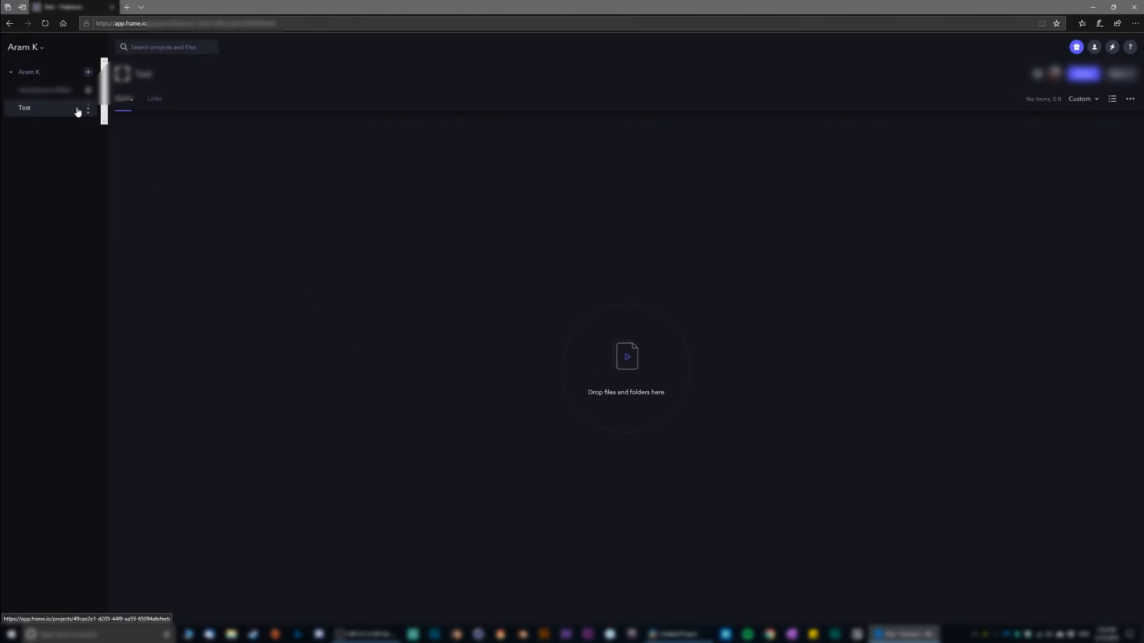
pyautogui.moveTo(440, 374)
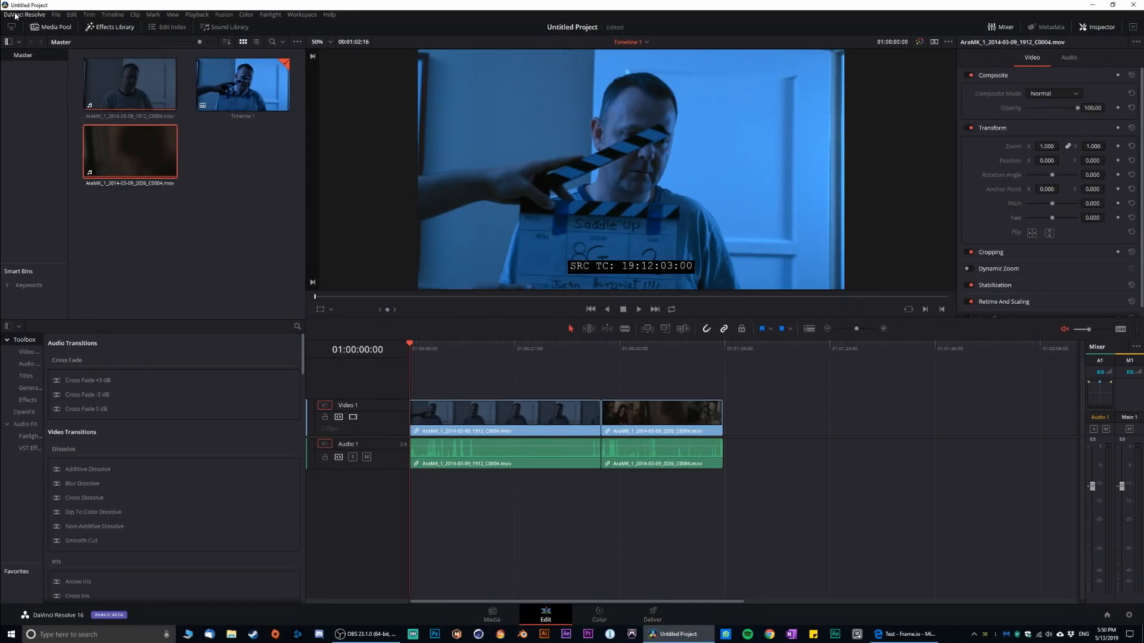
# Show Preferences > System > Internet Accounts with the Frame.io and YouTube sign-ins
pyautogui.click(21, 13)
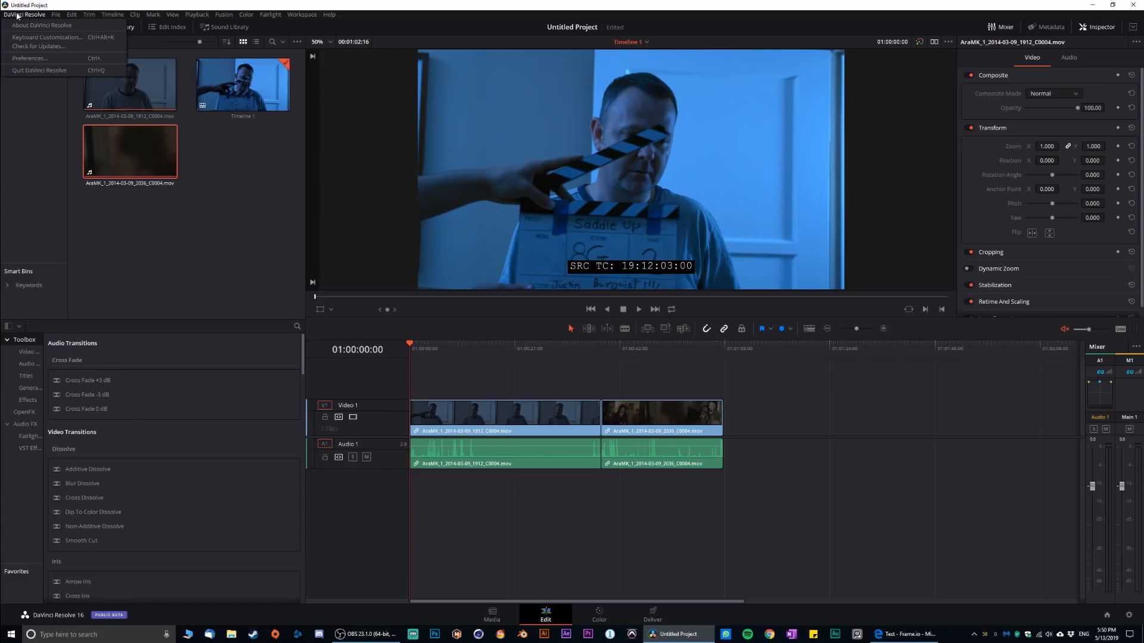
pyautogui.click(37, 58)
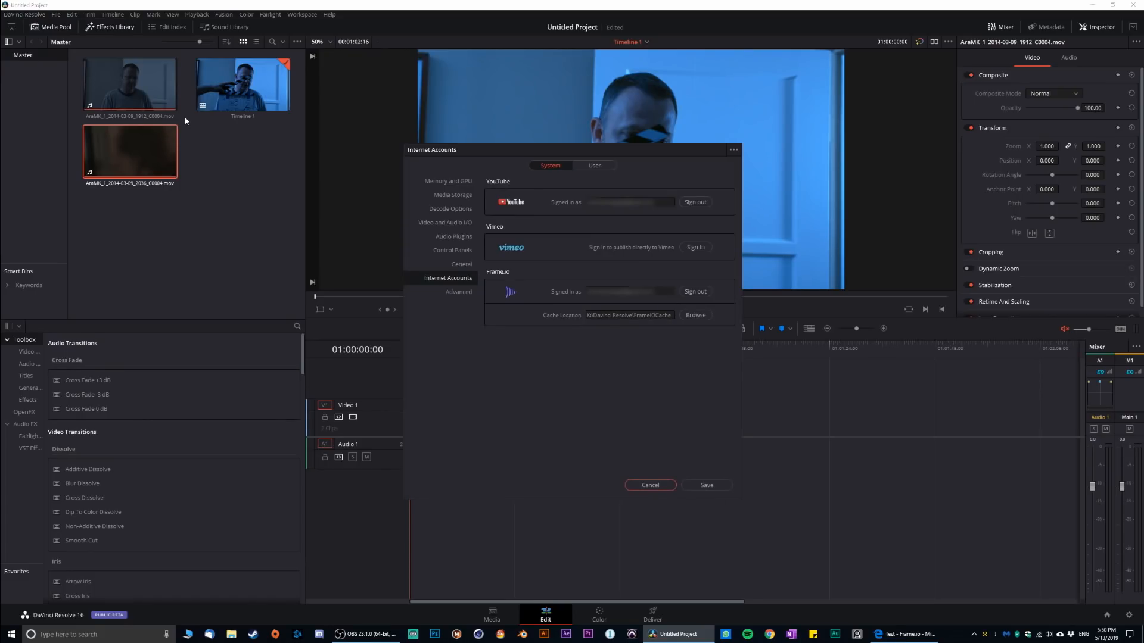
pyautogui.click(463, 264)
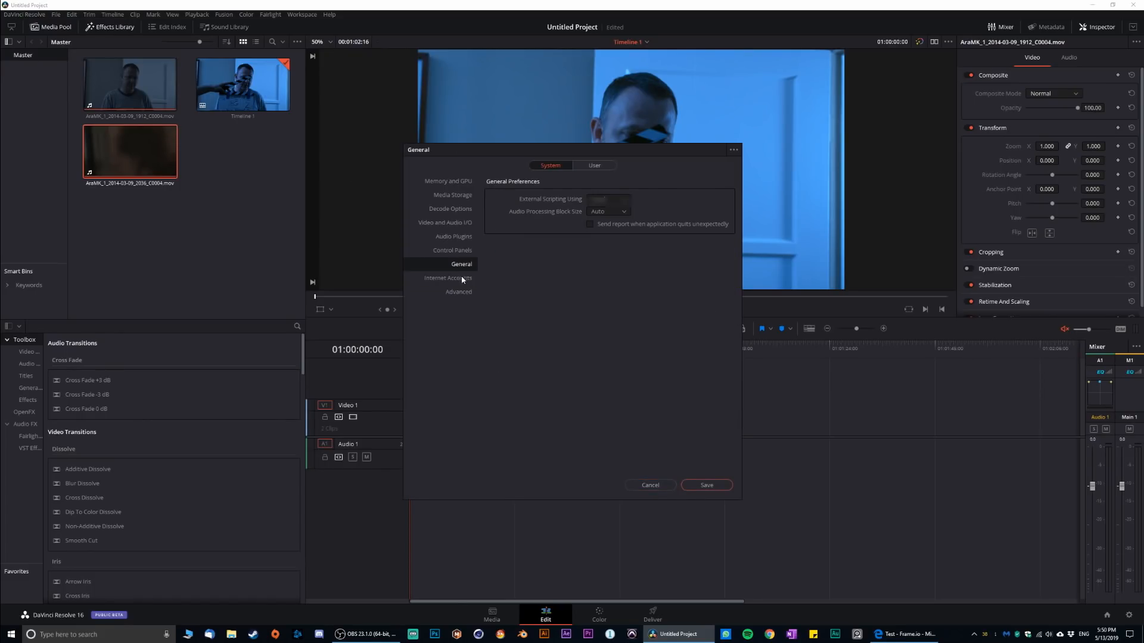
pyautogui.click(448, 278)
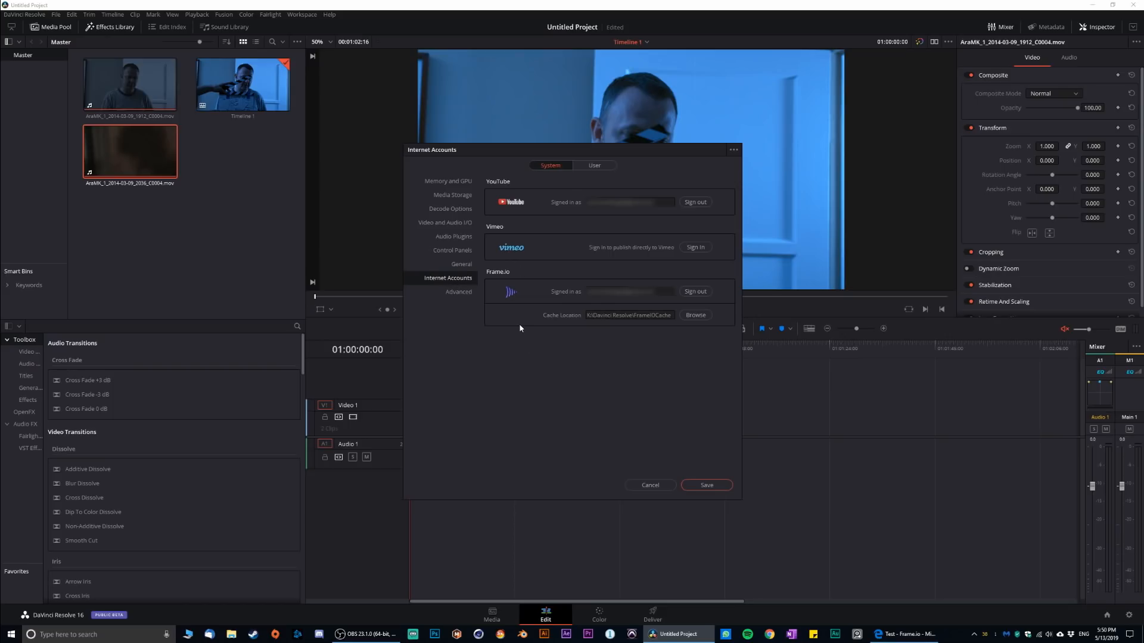
pyautogui.moveTo(666, 292)
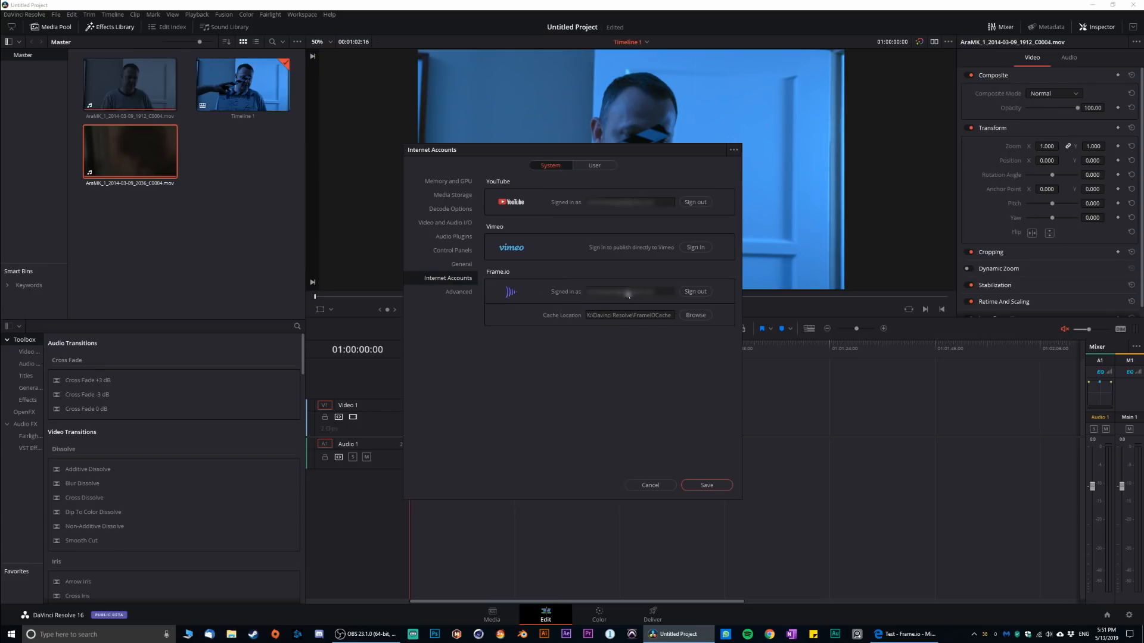
pyautogui.moveTo(557, 290)
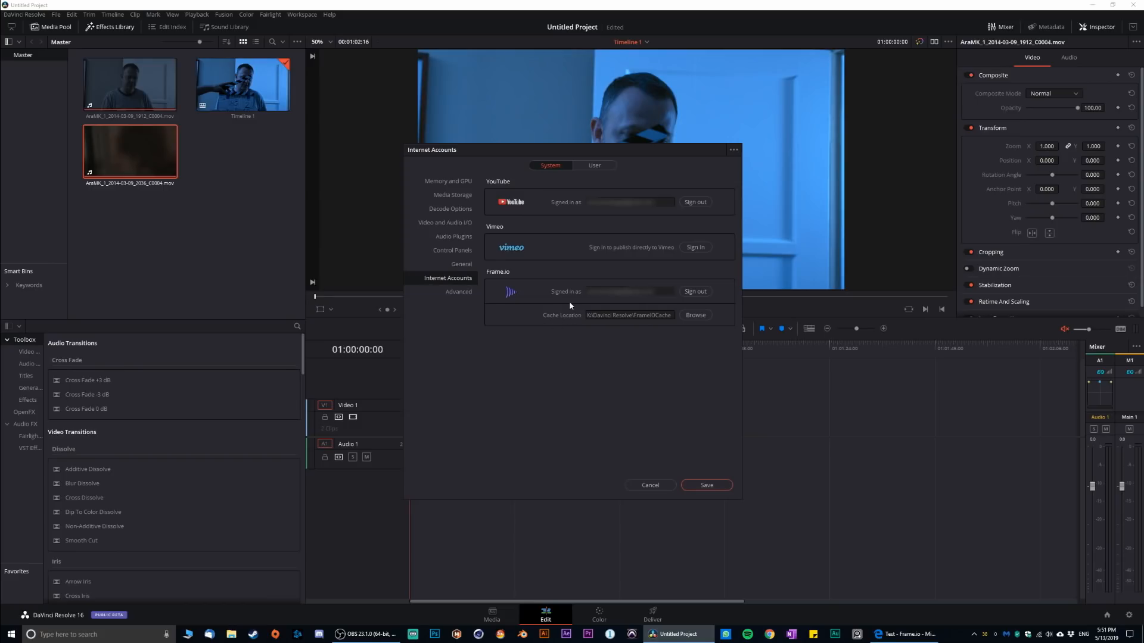
pyautogui.moveTo(560, 322)
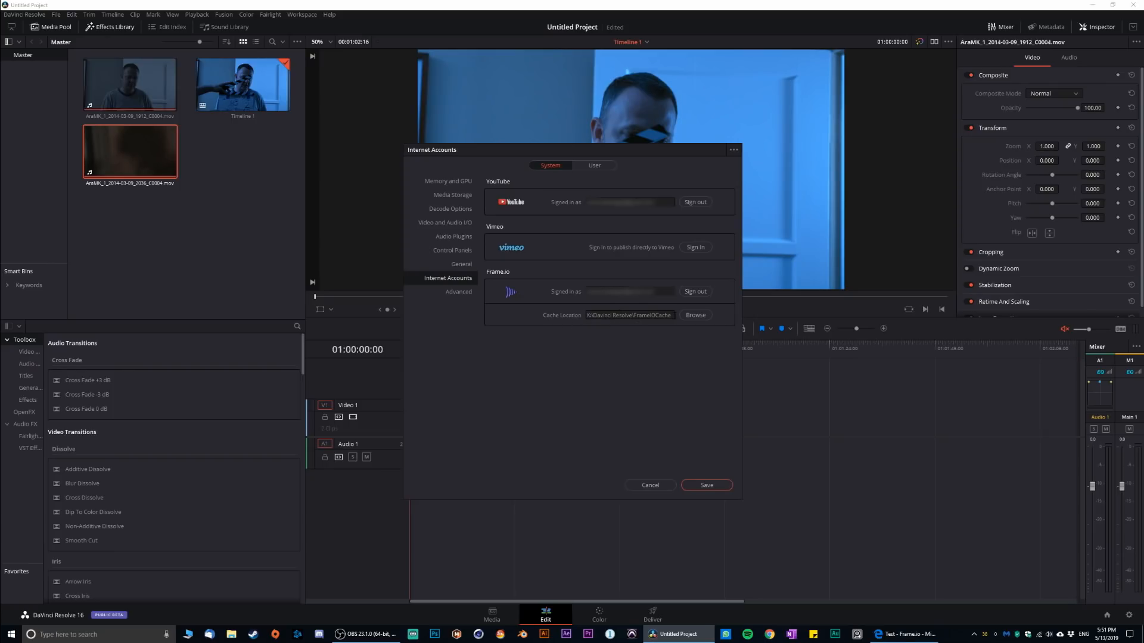
pyautogui.moveTo(602, 341)
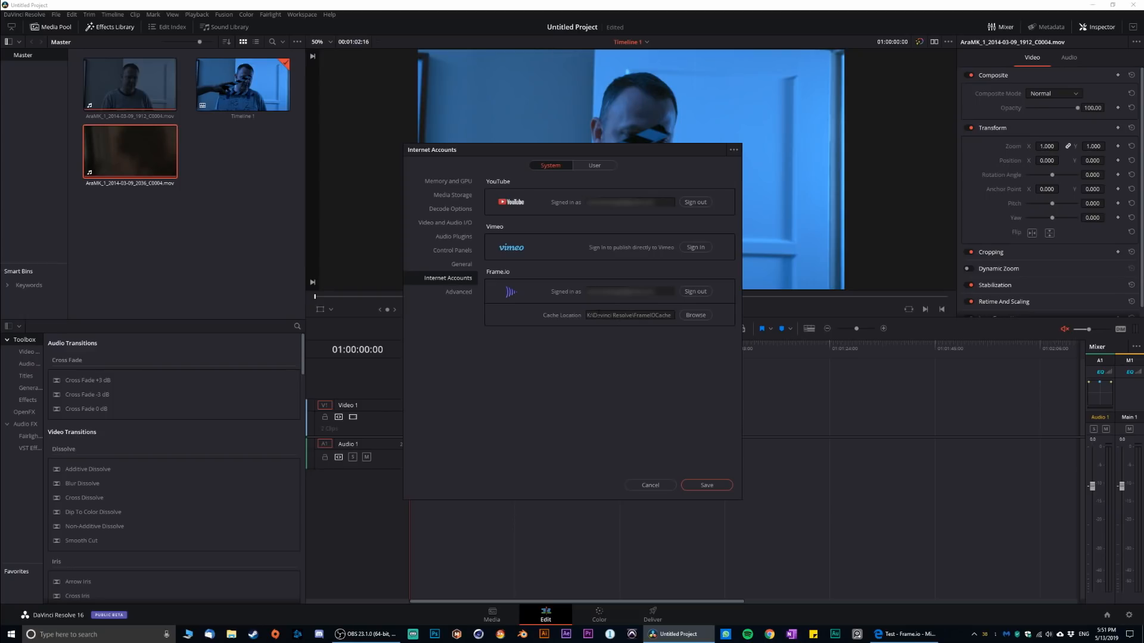
pyautogui.moveTo(591, 380)
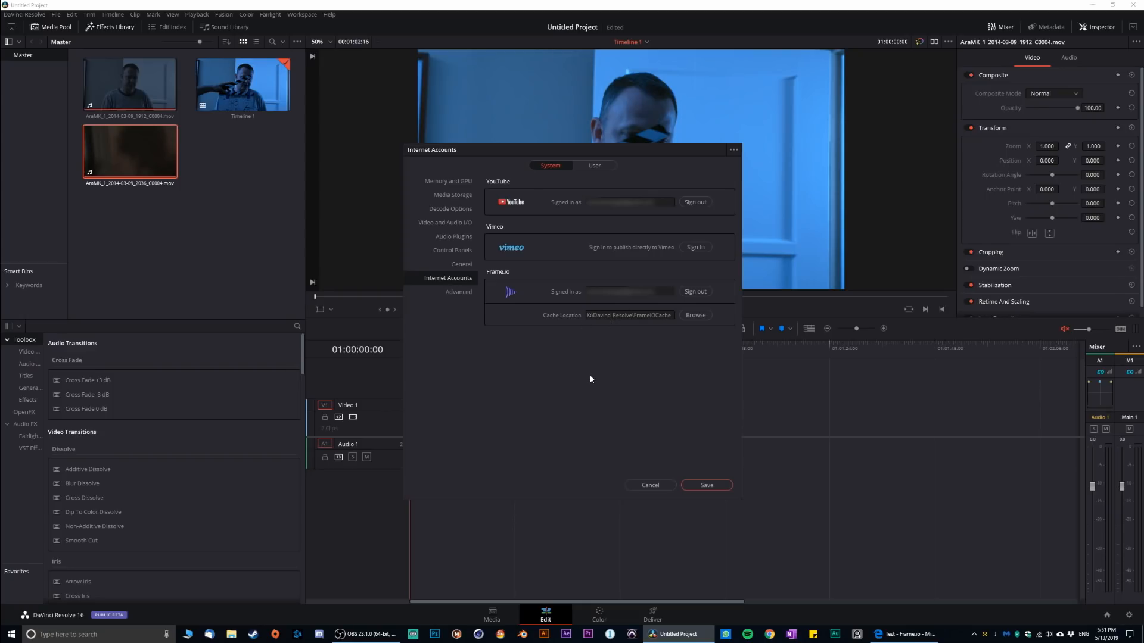
pyautogui.moveTo(736, 423)
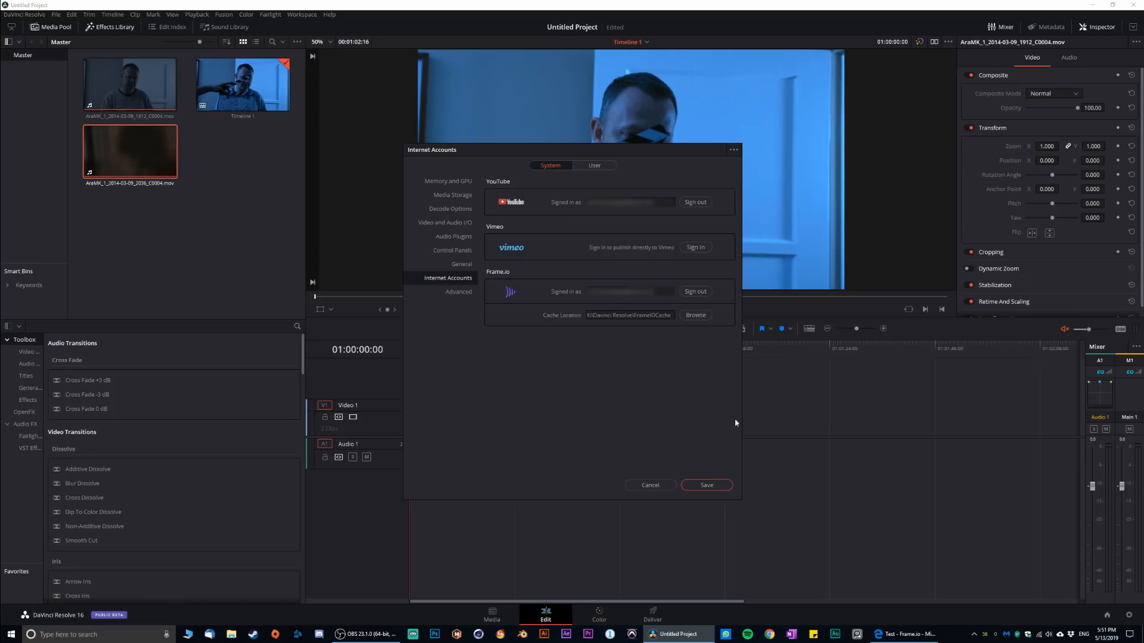
pyautogui.moveTo(660, 485)
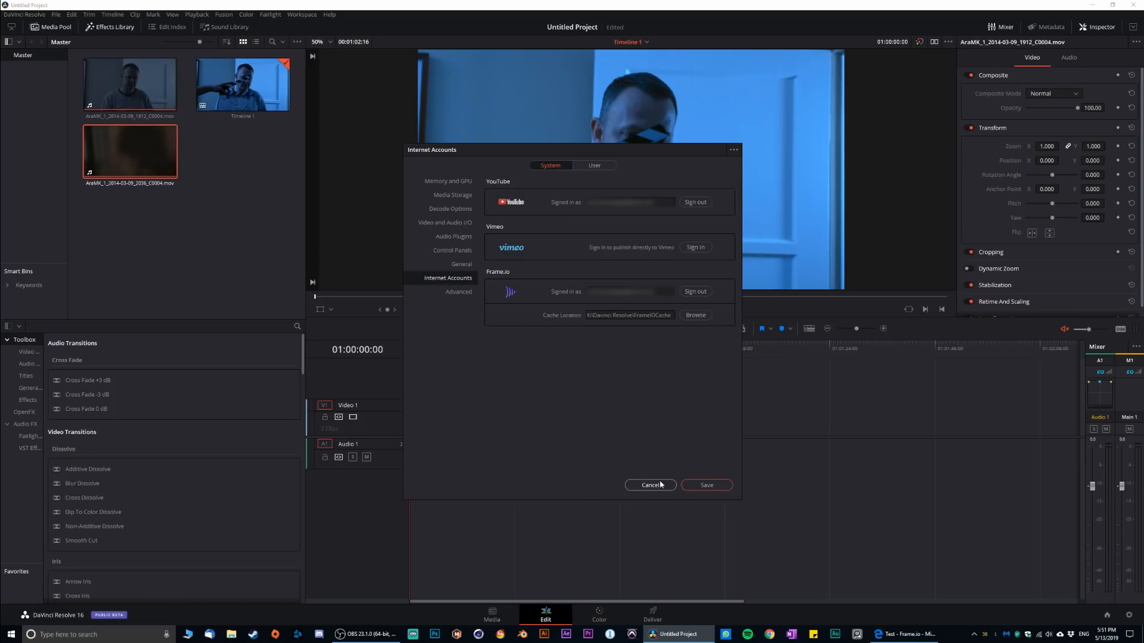
# Close preferences, reposition the timeline playhead near 22 seconds, and switch to the Deliver page
pyautogui.click(651, 485)
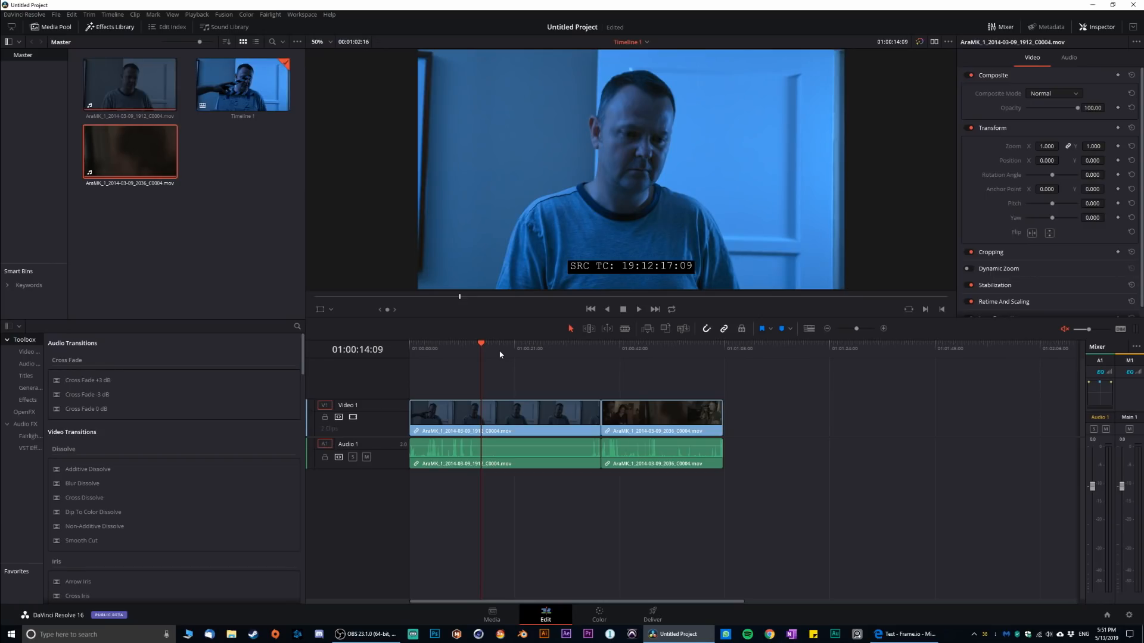
pyautogui.click(575, 355)
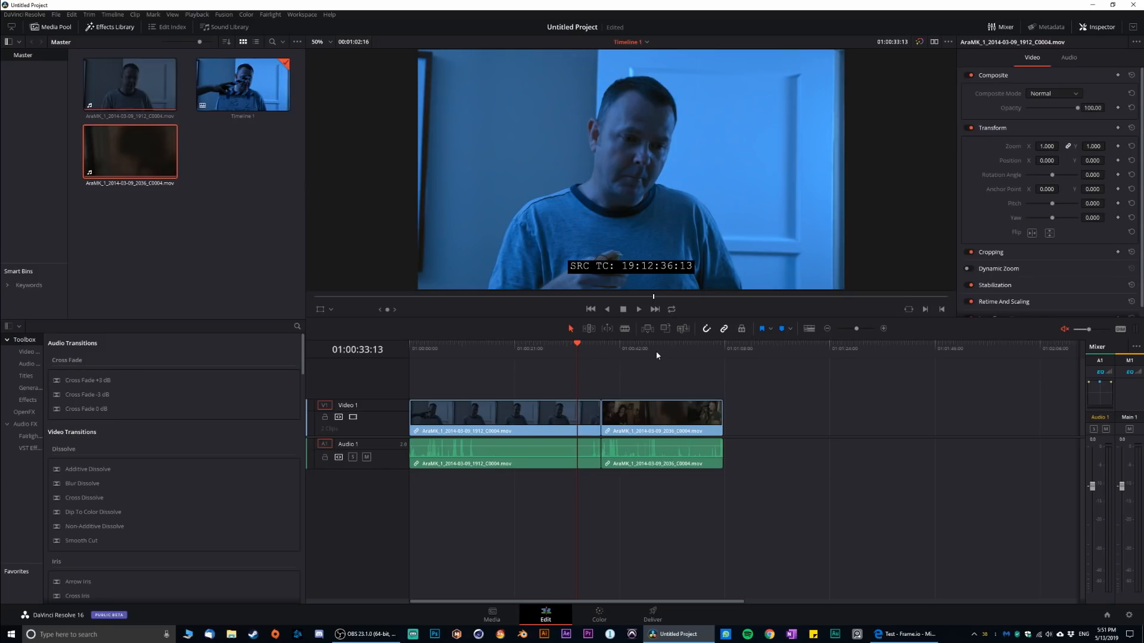
pyautogui.click(519, 357)
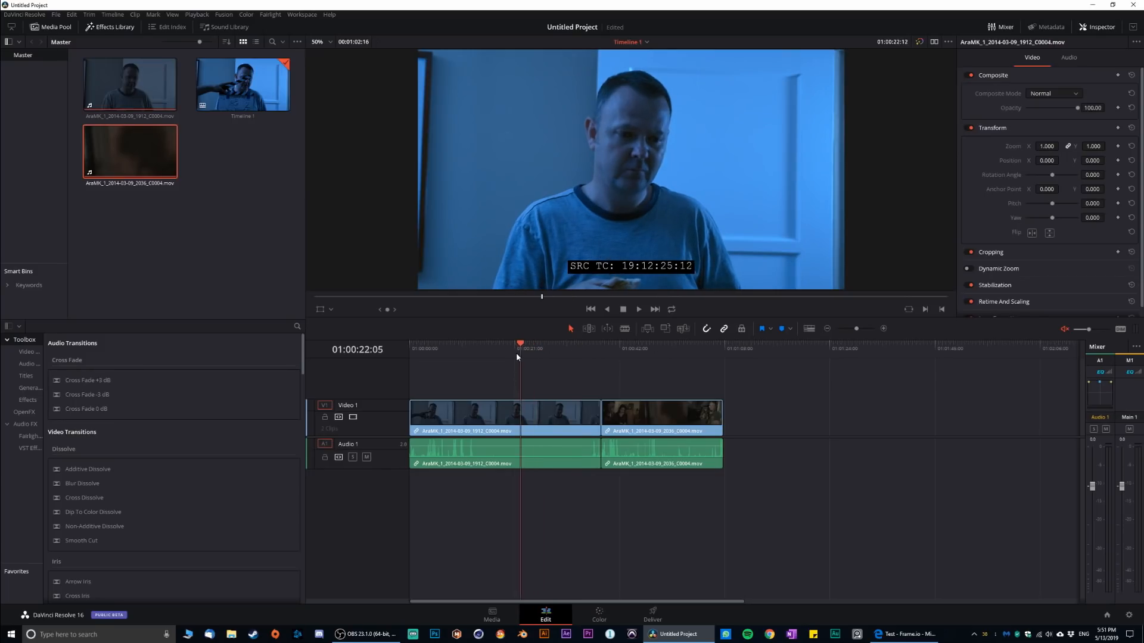
pyautogui.click(698, 354)
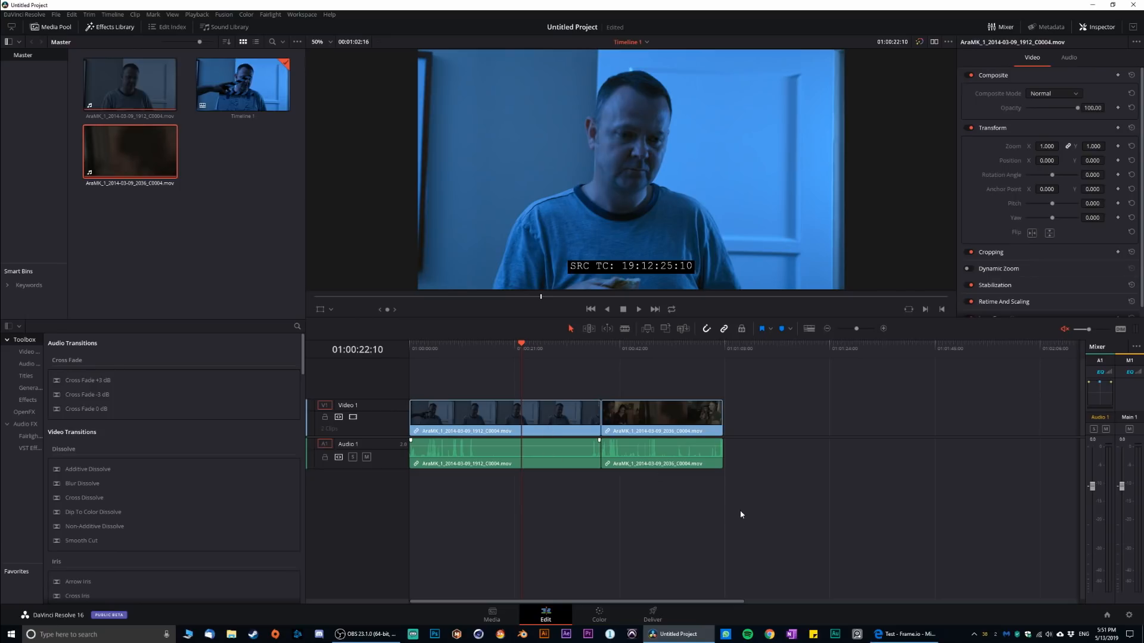
pyautogui.click(653, 613)
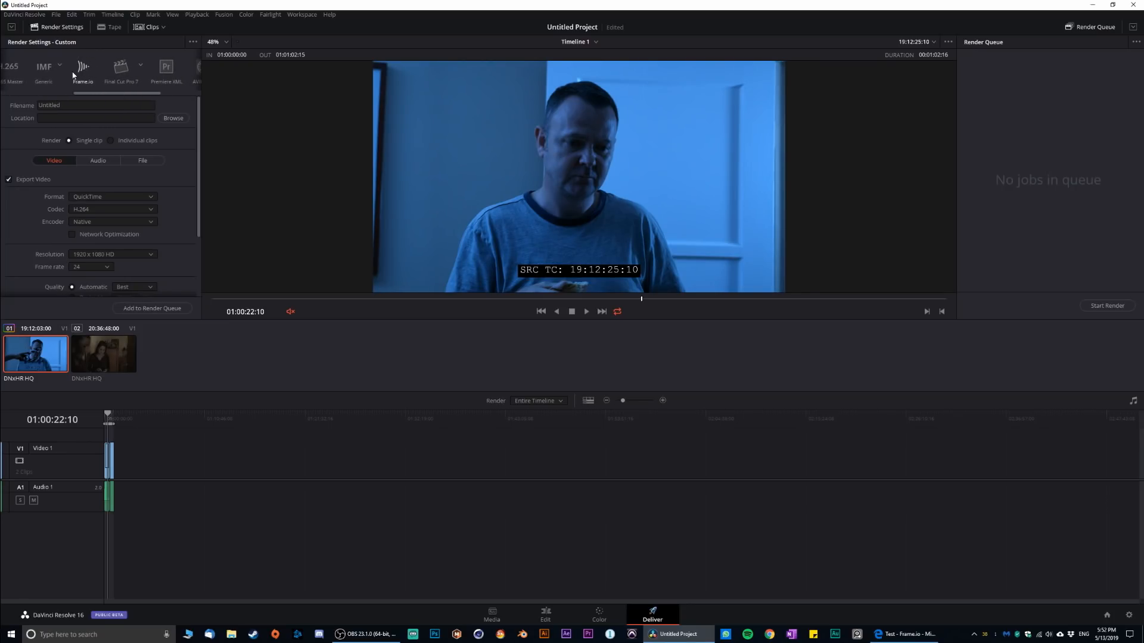
# Apply the Frame.io render preset and name the output file 'test file'
pyautogui.click(84, 67)
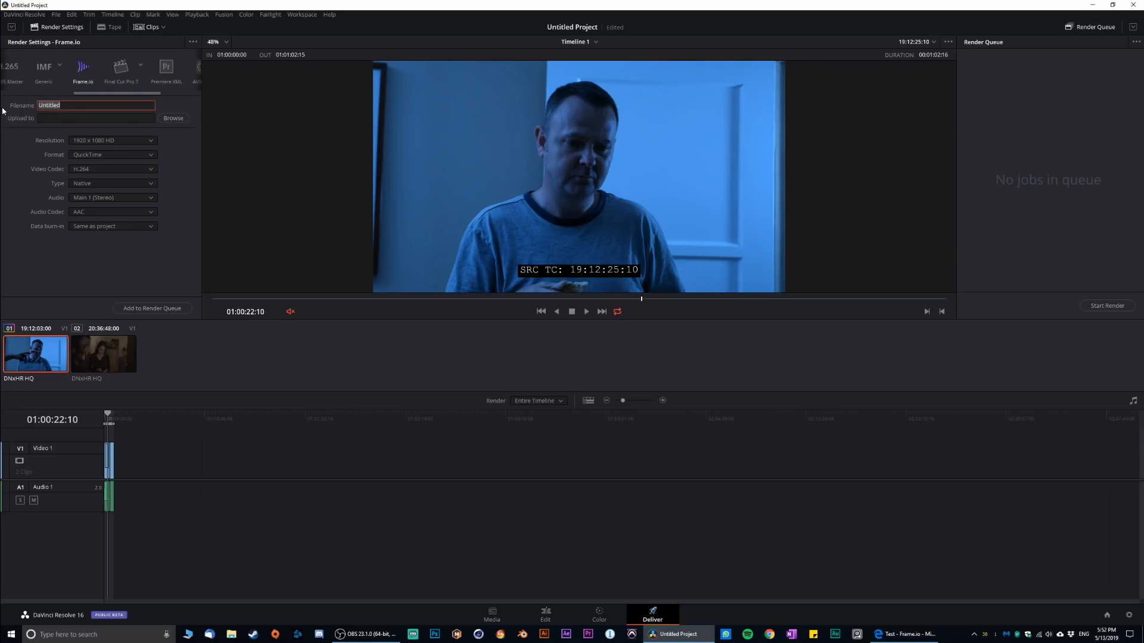
pyautogui.write('test fi')
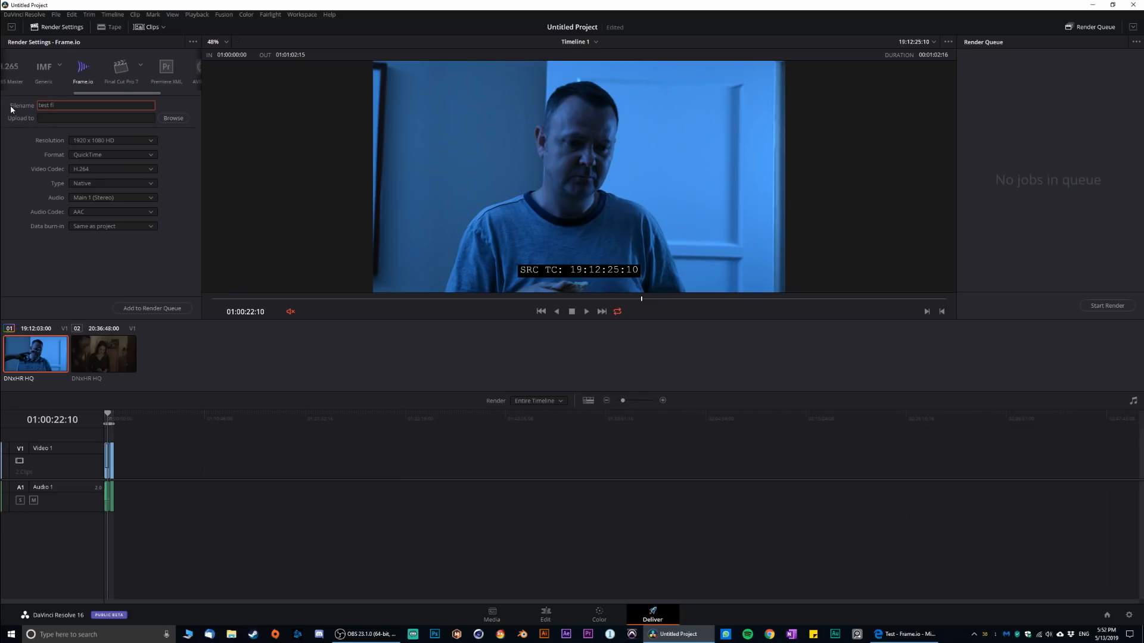
pyautogui.write('le')
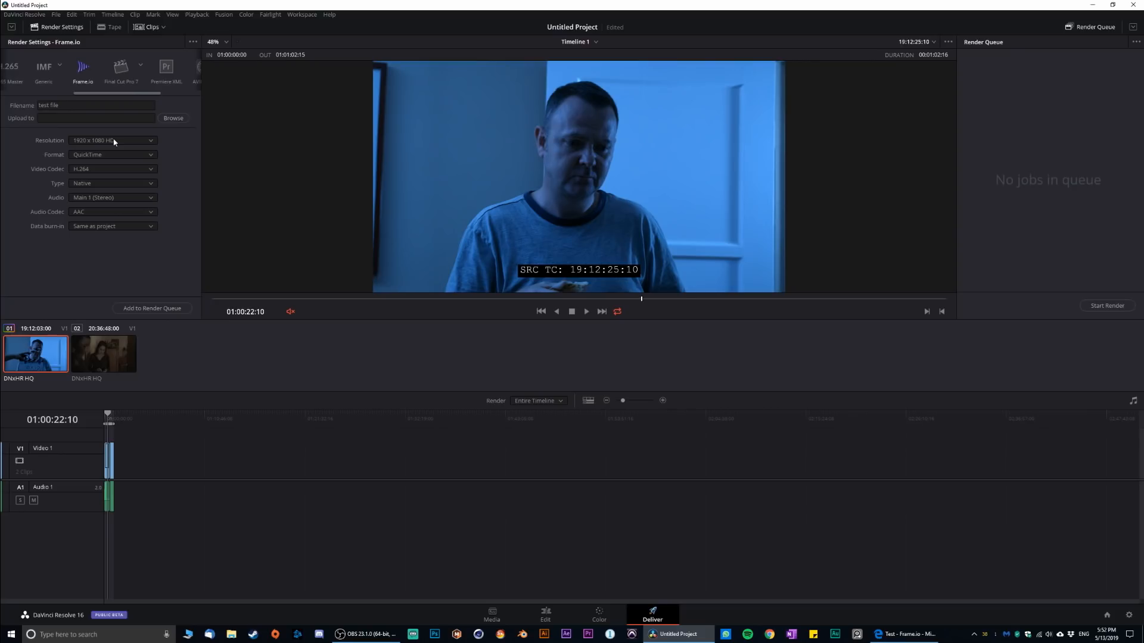
pyautogui.moveTo(83, 150)
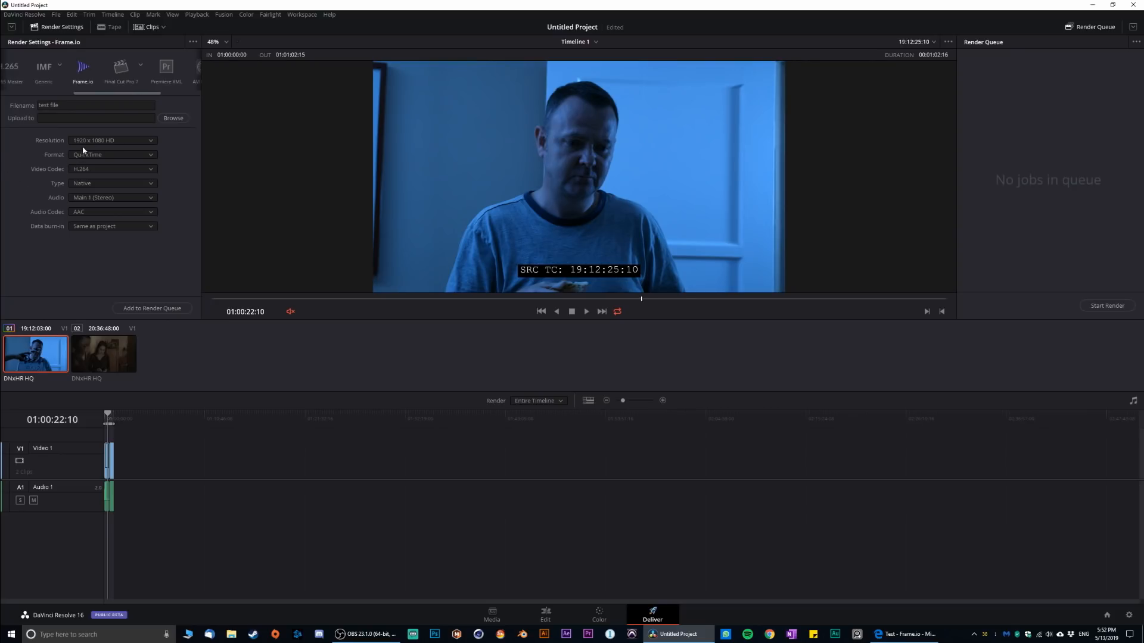
# Set the render resolution to 720 x 576 PAL and choose NVIDIA as the encoder type
pyautogui.click(112, 141)
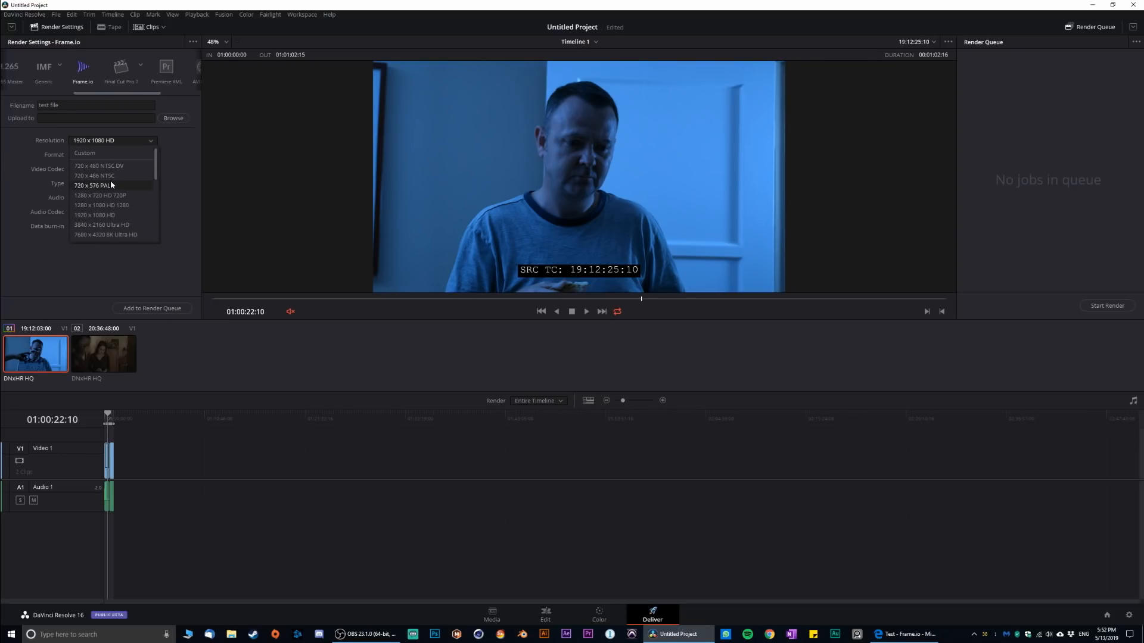
pyautogui.click(107, 186)
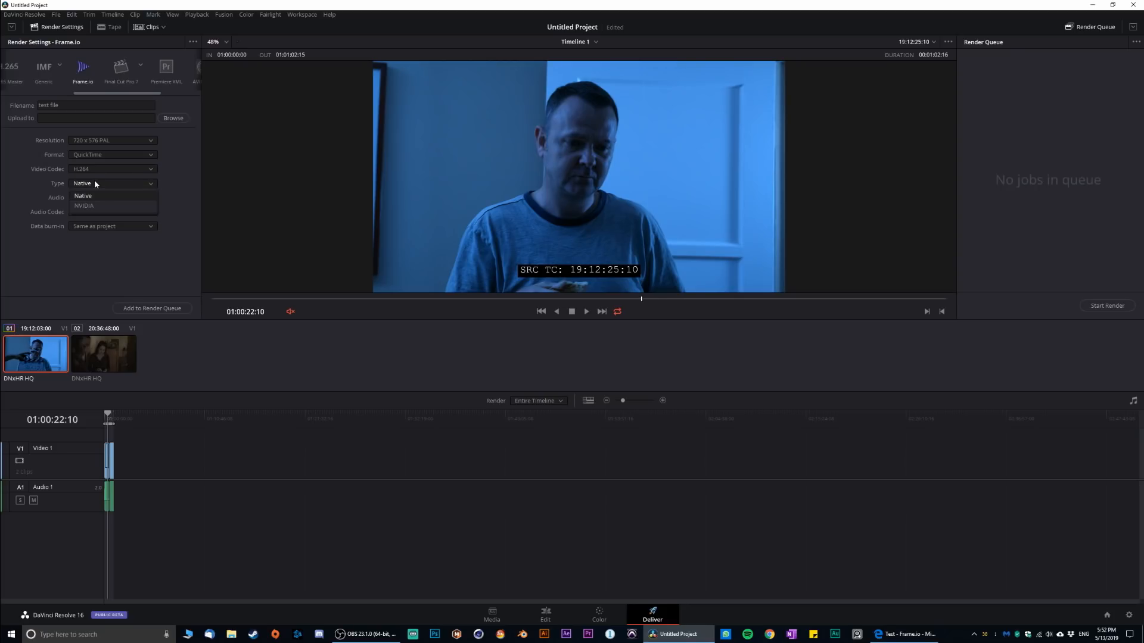
pyautogui.click(83, 204)
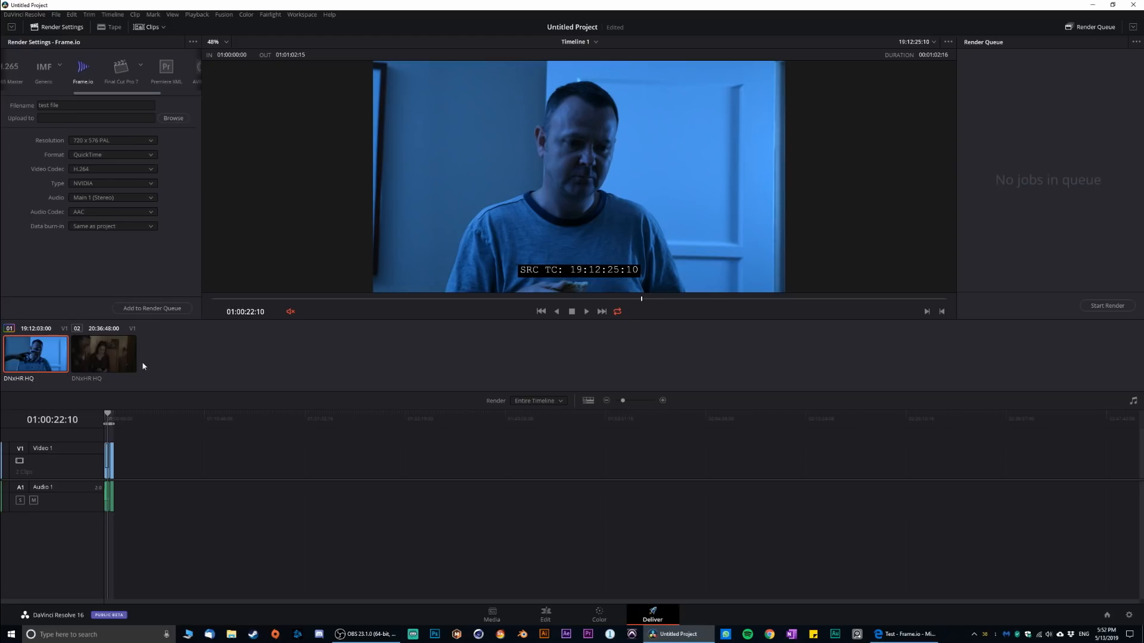
pyautogui.moveTo(152, 307)
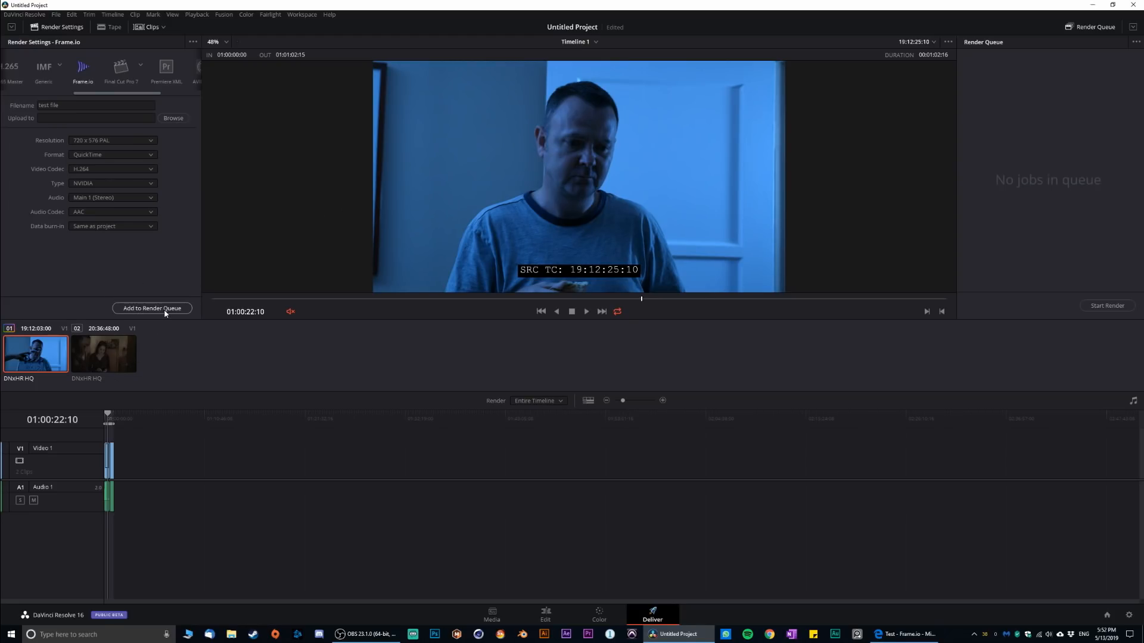
# Queue the render with Frame.io > Aram K > Test as the upload destination
pyautogui.click(173, 118)
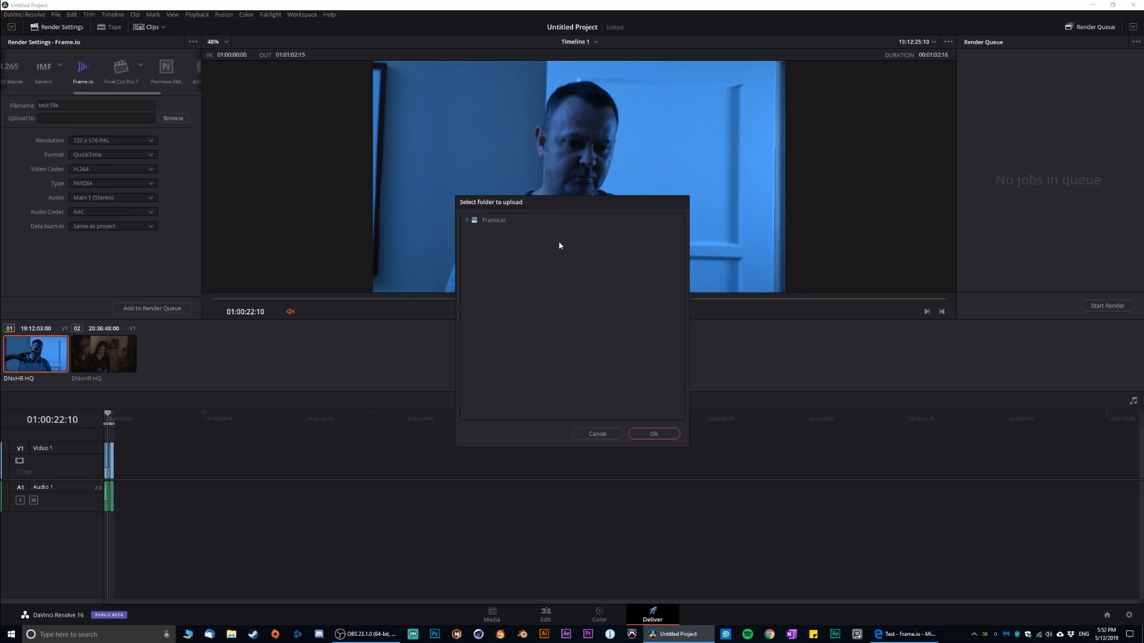
pyautogui.moveTo(502, 227)
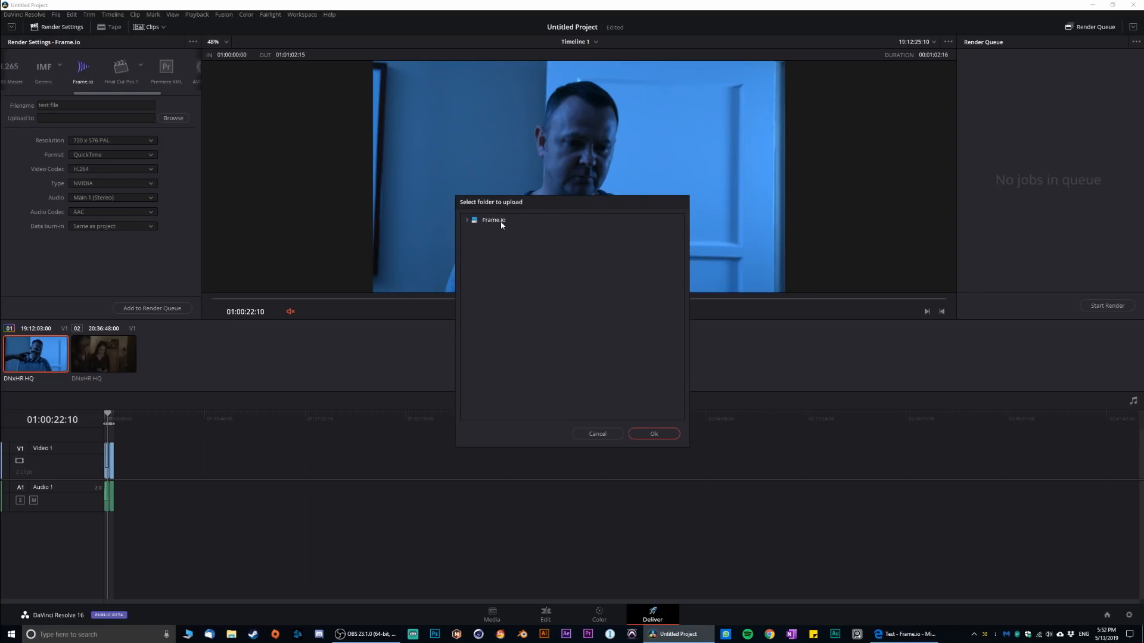
pyautogui.click(466, 219)
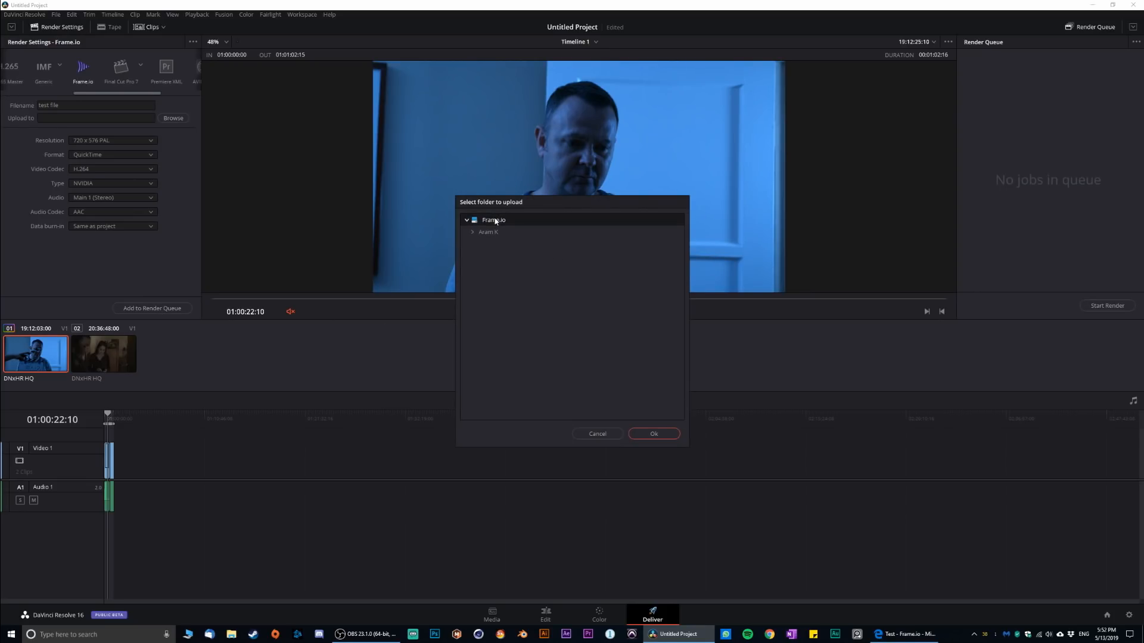
pyautogui.click(488, 231)
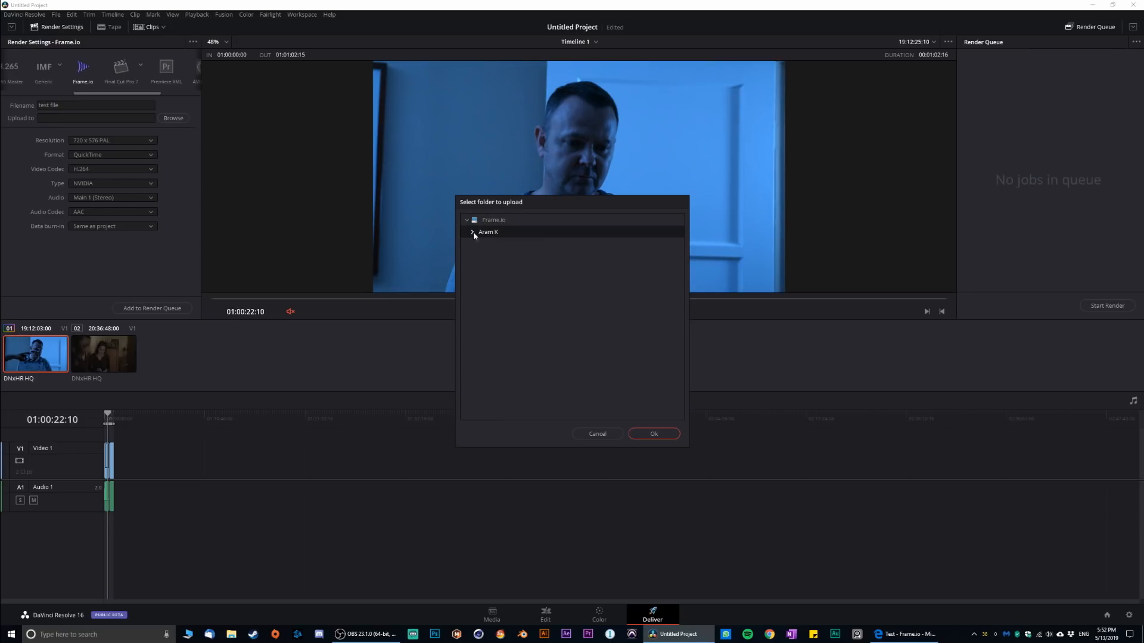
pyautogui.click(472, 231)
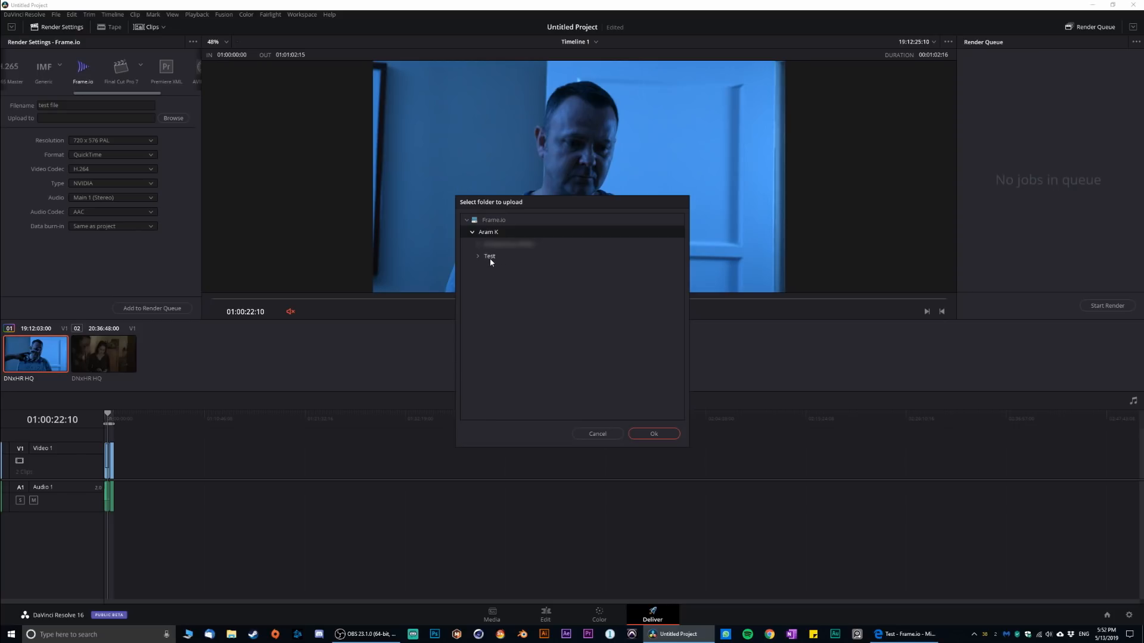
pyautogui.click(490, 256)
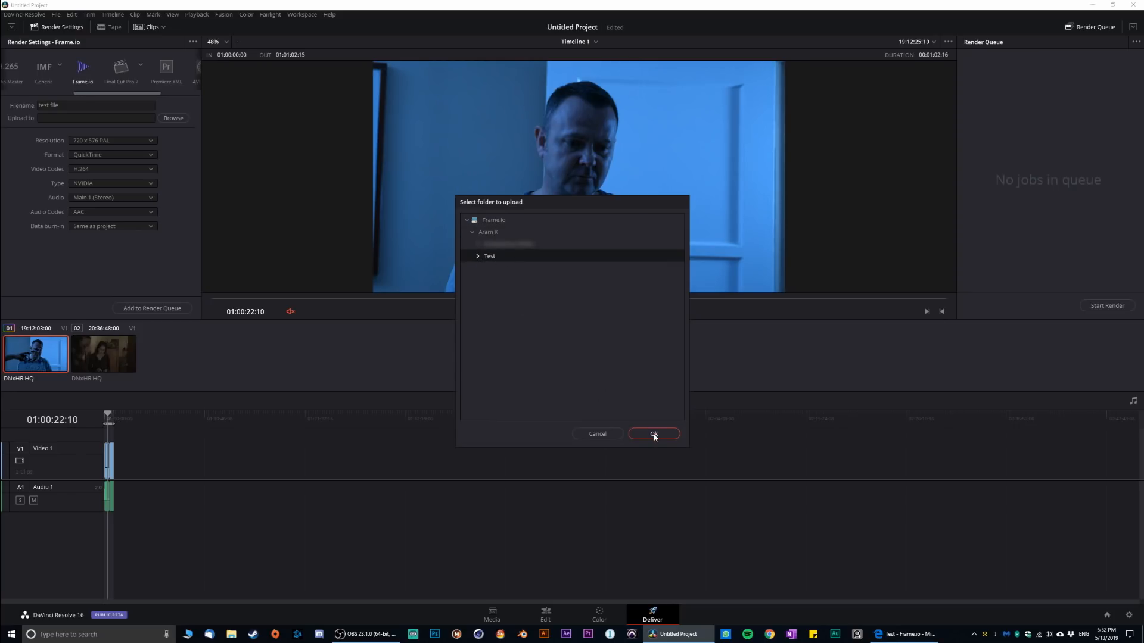
pyautogui.click(653, 433)
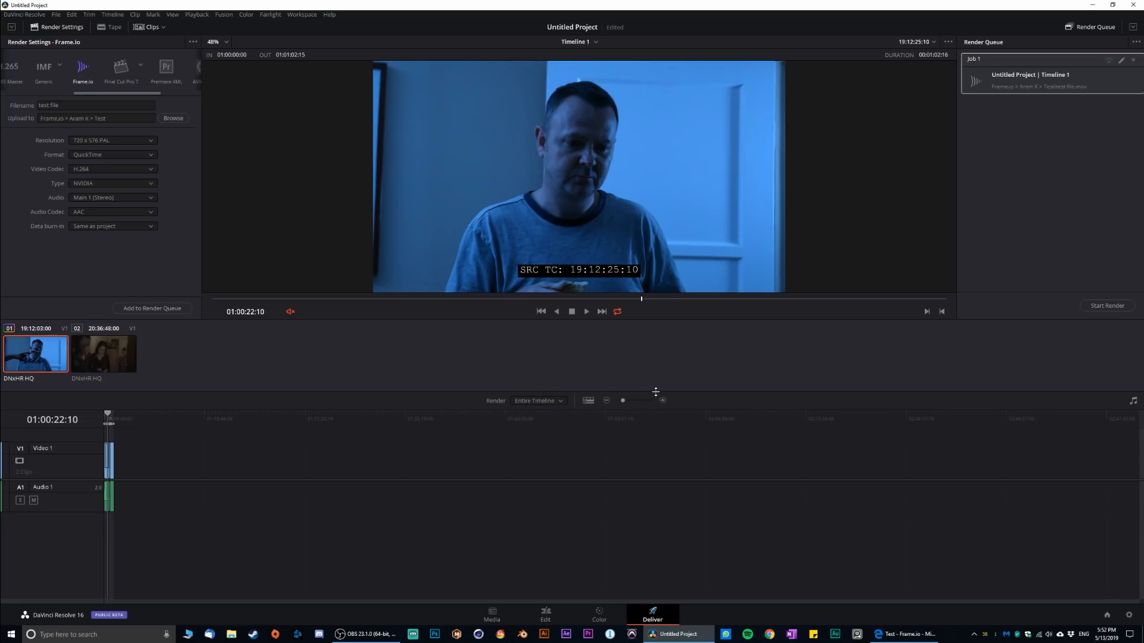
# Start the render and let the job finish uploading to Frame.io
pyautogui.click(1106, 304)
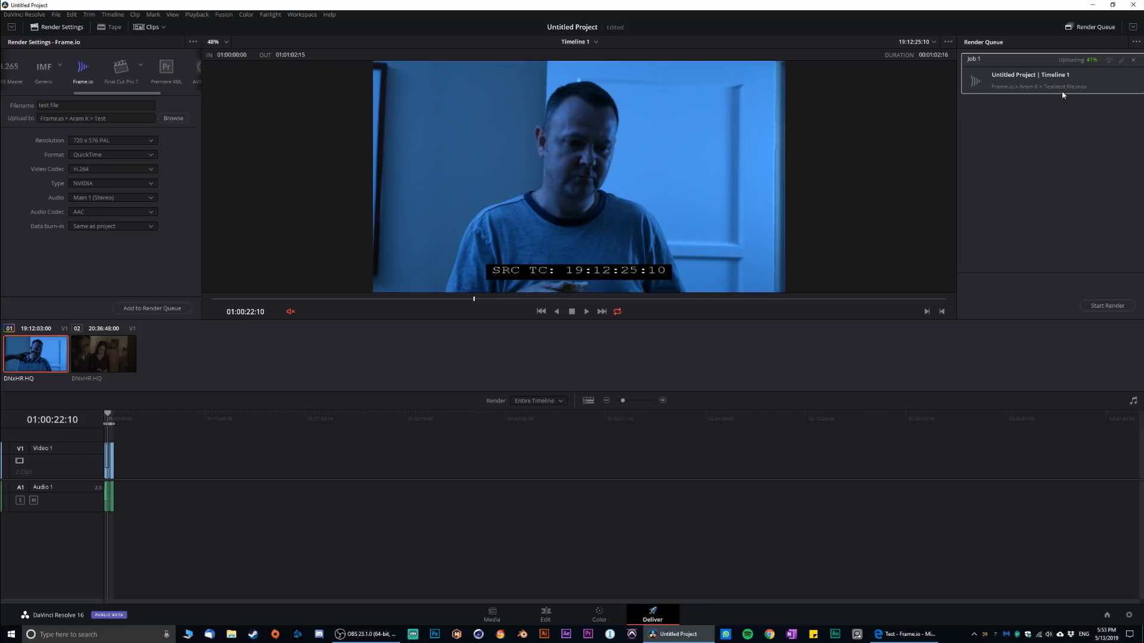
pyautogui.moveTo(1093, 75)
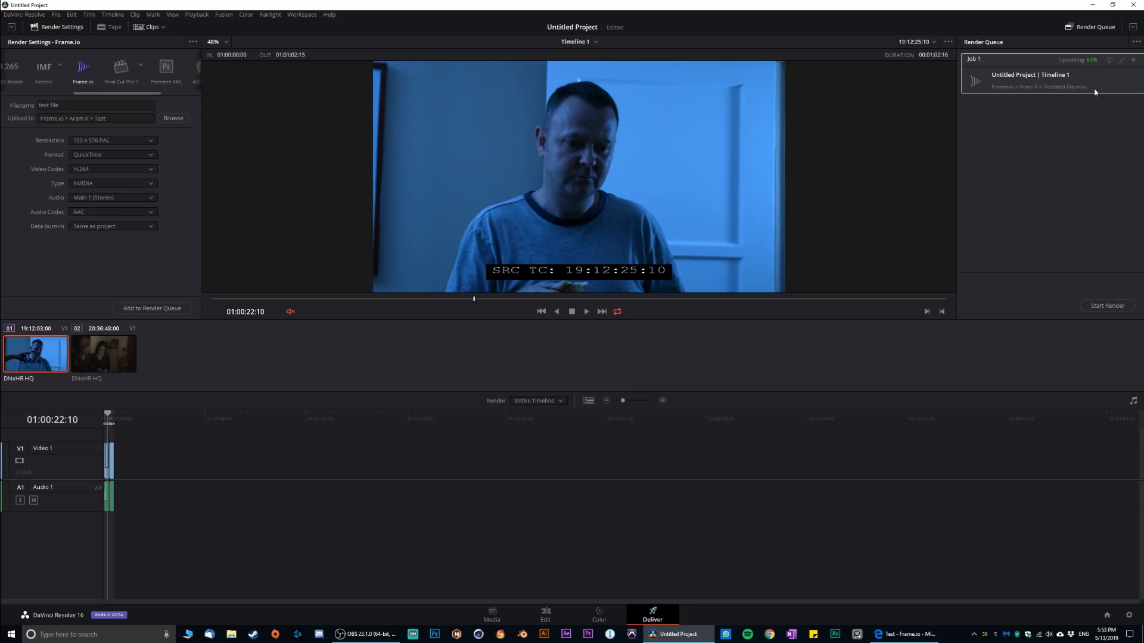
pyautogui.moveTo(1062, 141)
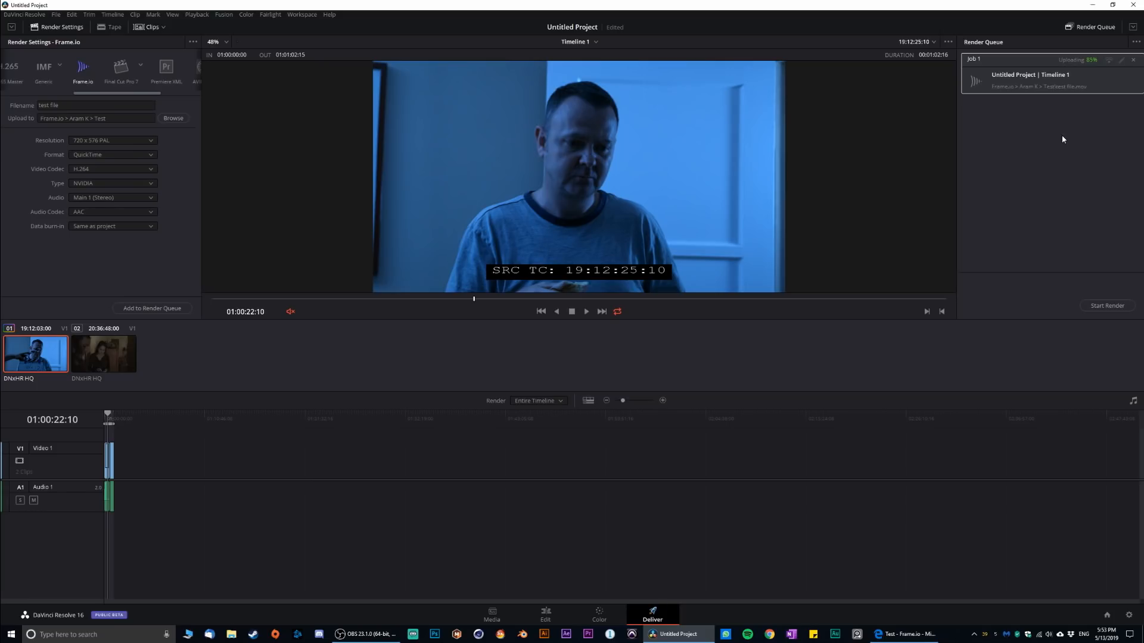
pyautogui.moveTo(1070, 129)
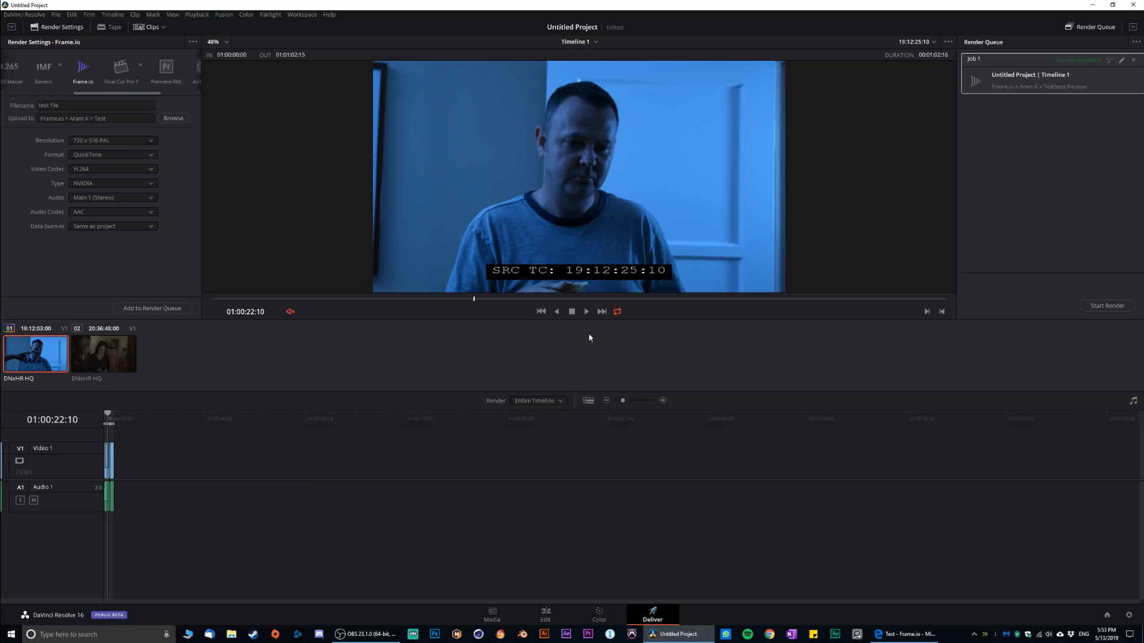
pyautogui.click(906, 633)
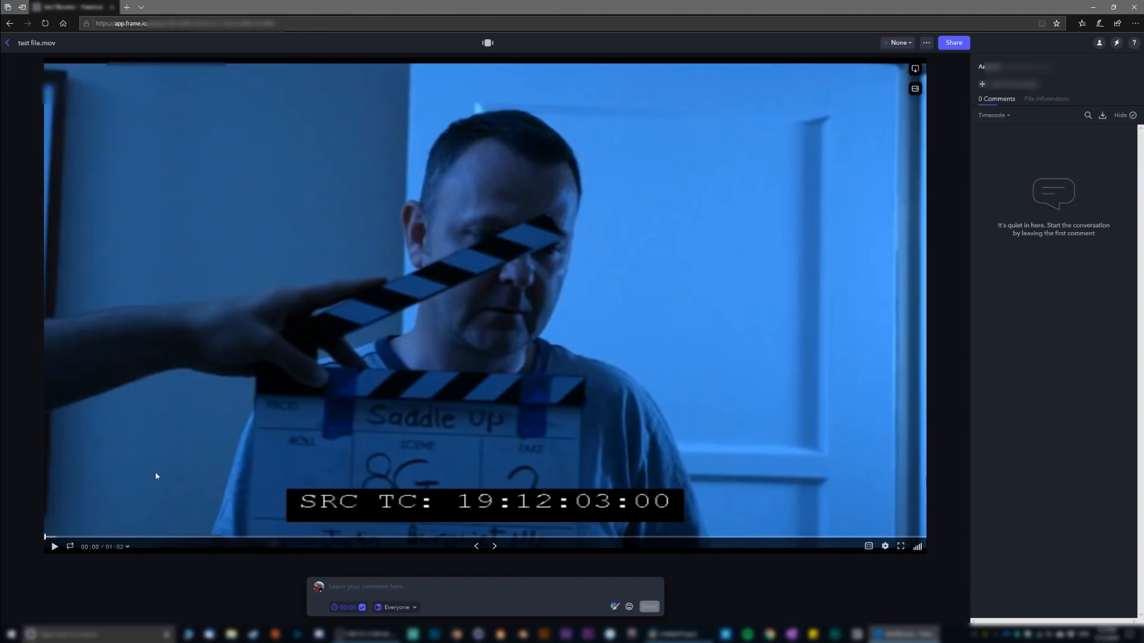
pyautogui.moveTo(545, 414)
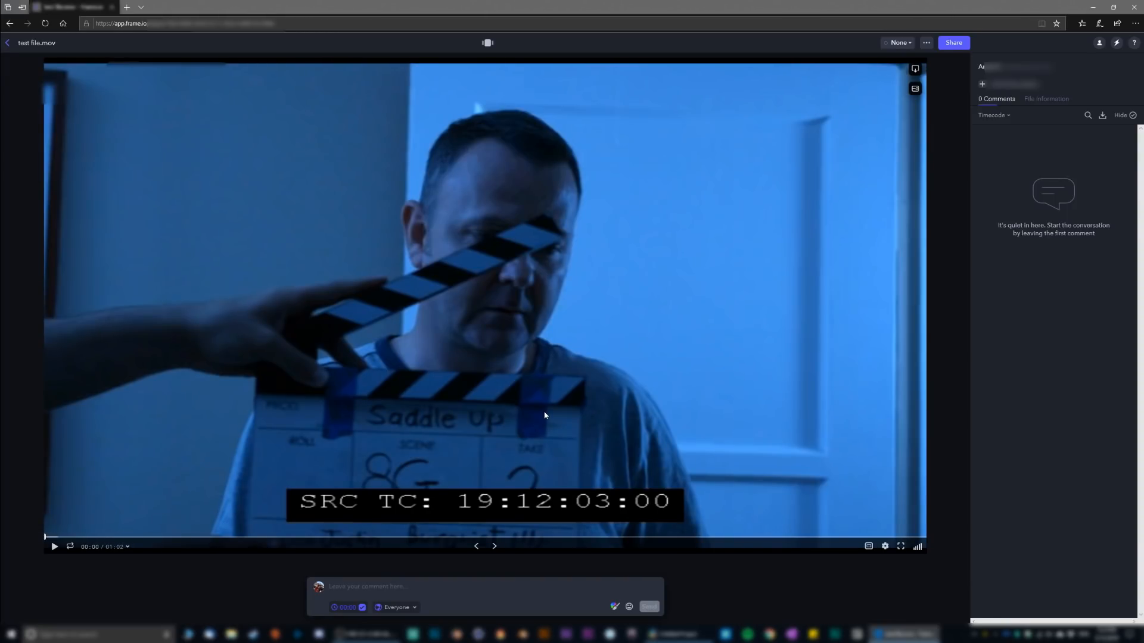
pyautogui.moveTo(341, 543)
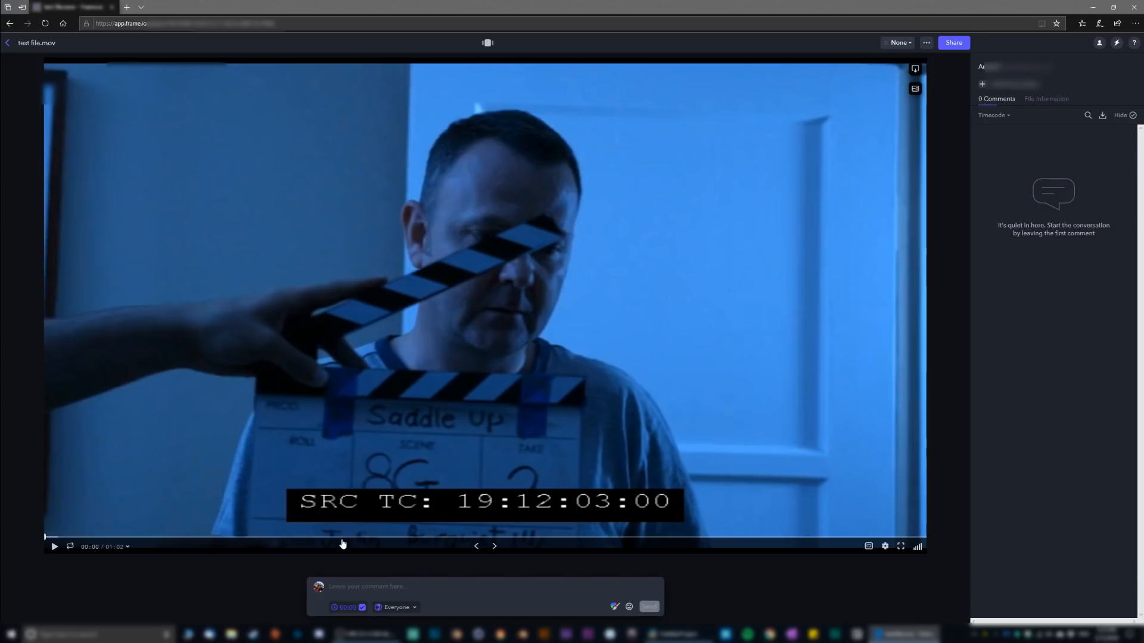